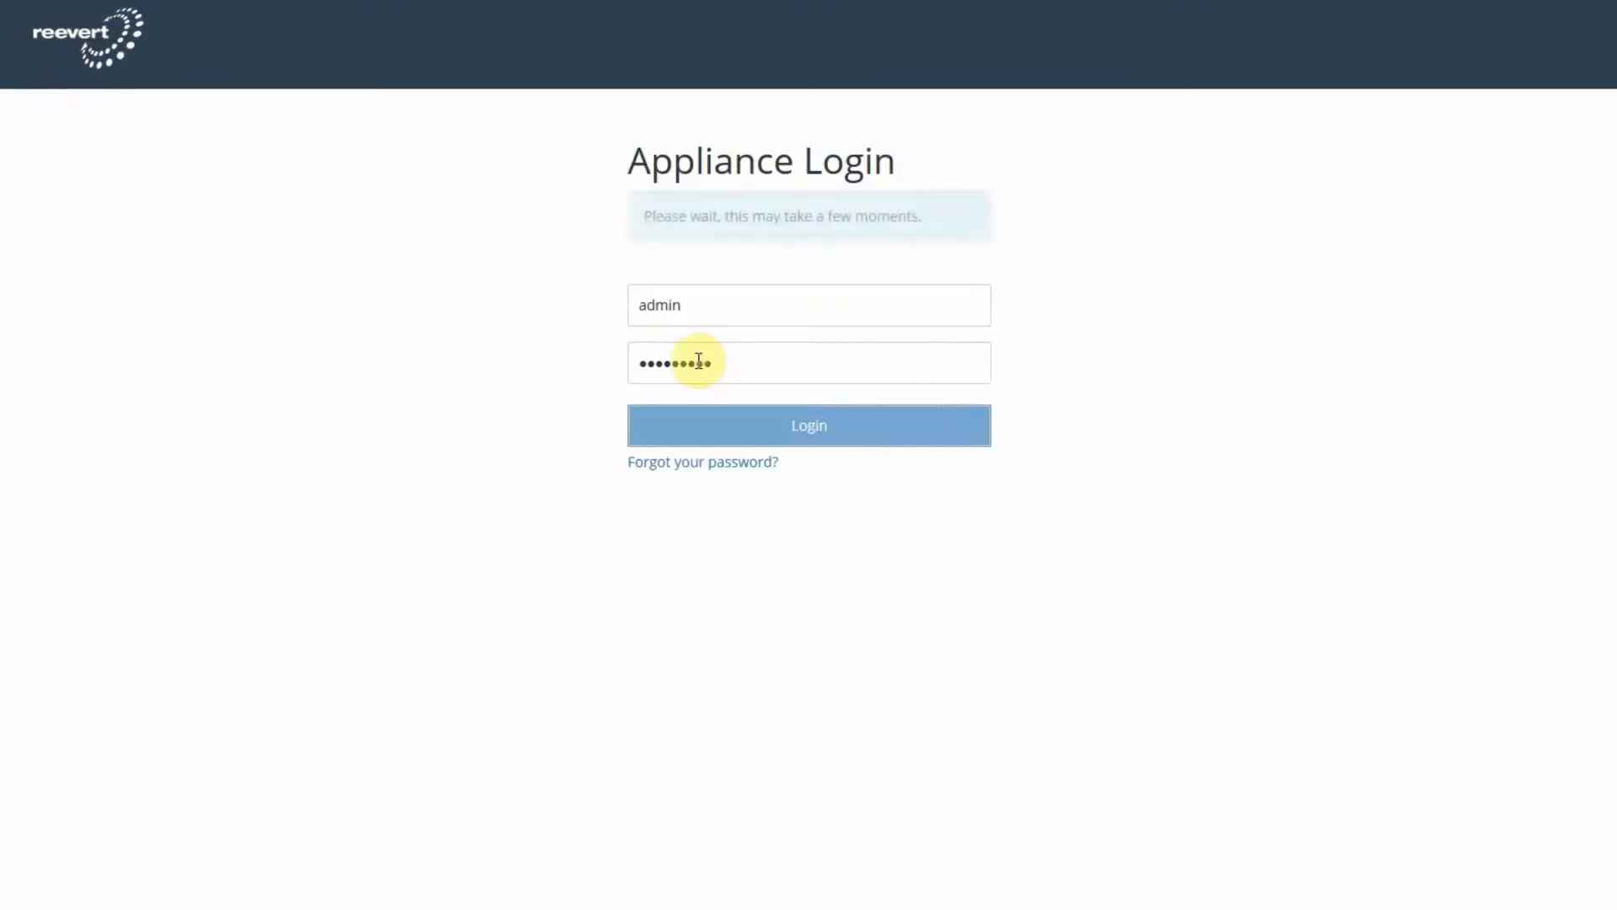
Log in as admin on the Appliance Login page to reach the Dashboard
{"action": "left_click", "coordinate": [809, 425]}
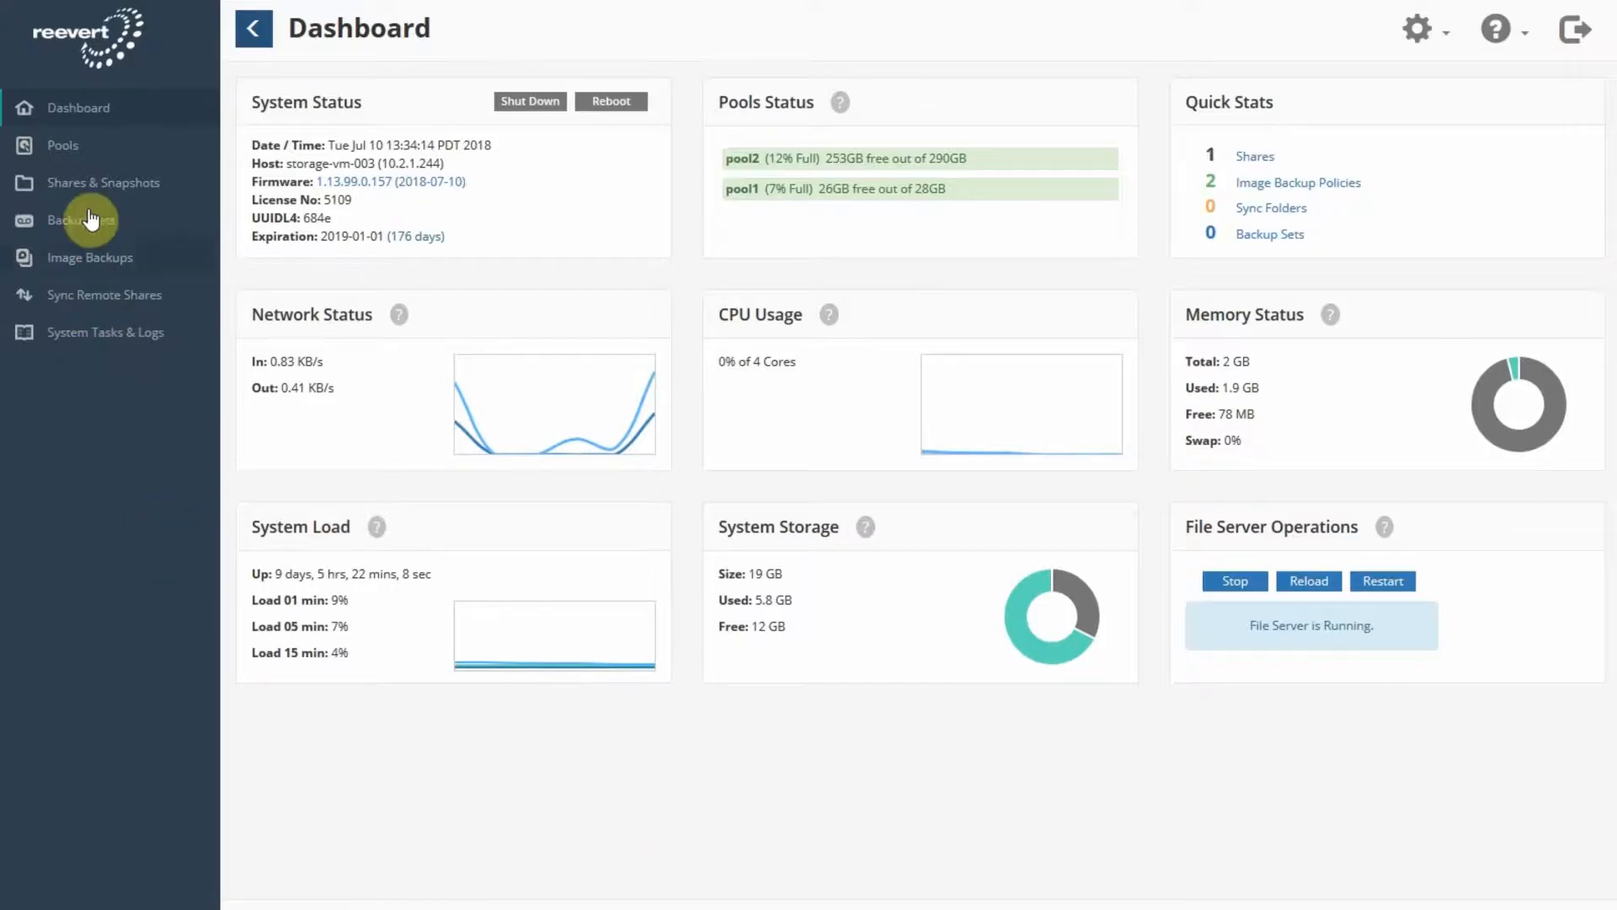
Browse the documents folder of data-4's 7/10/2018 1:01 PM hourly snapshot in Quick Restore, then cancel
{"action": "left_click", "coordinate": [104, 181]}
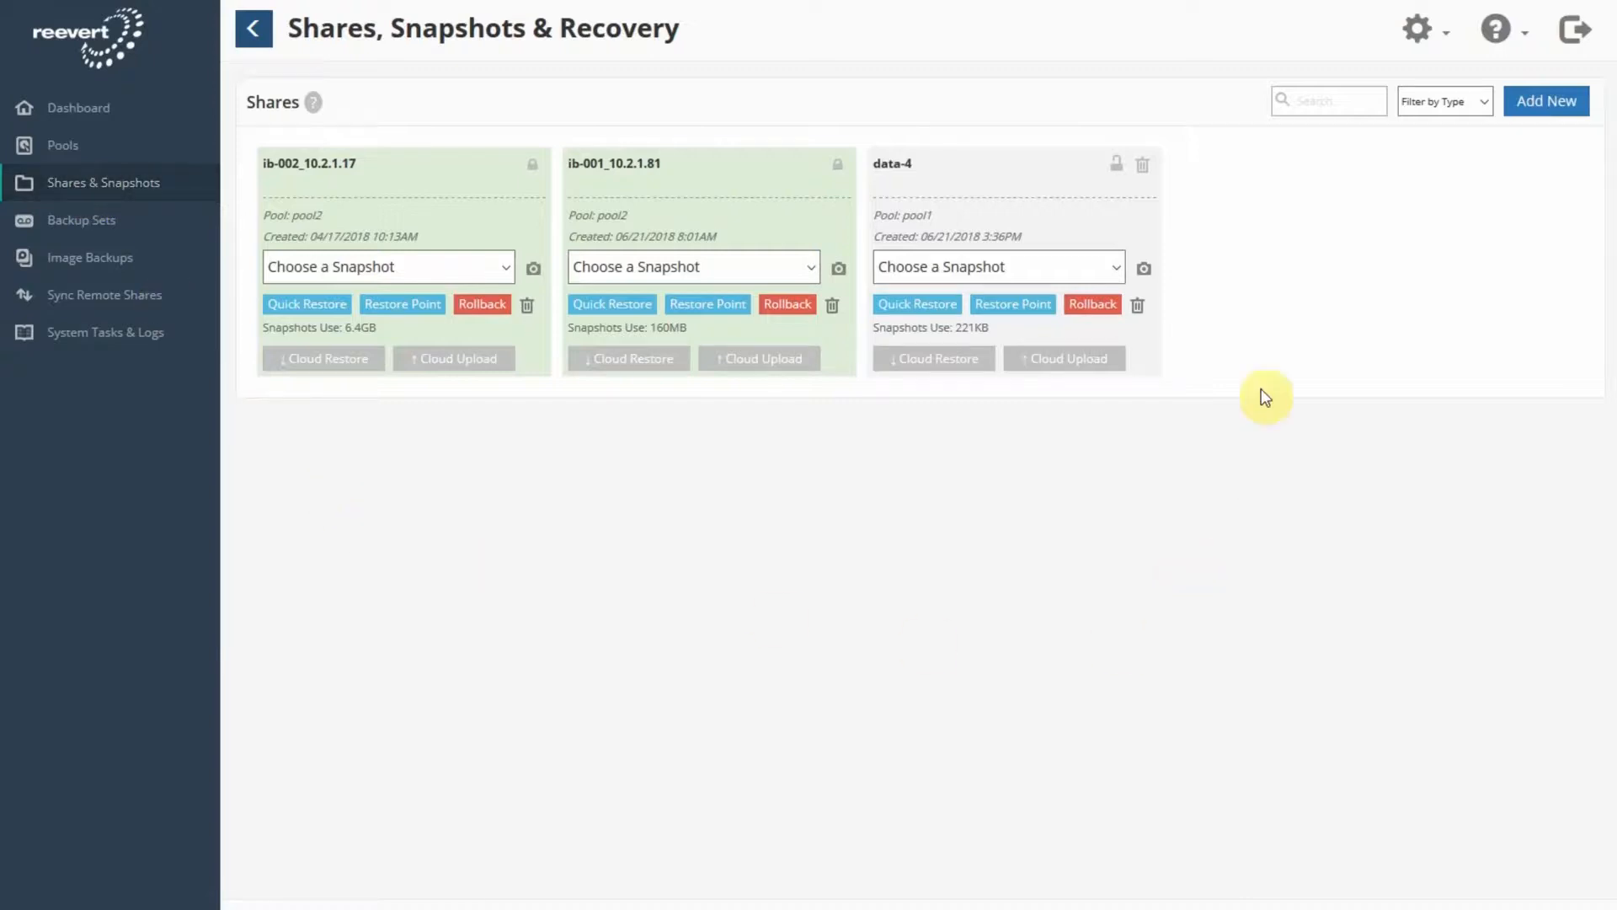
{"action": "mouse_move", "coordinate": [1175, 266]}
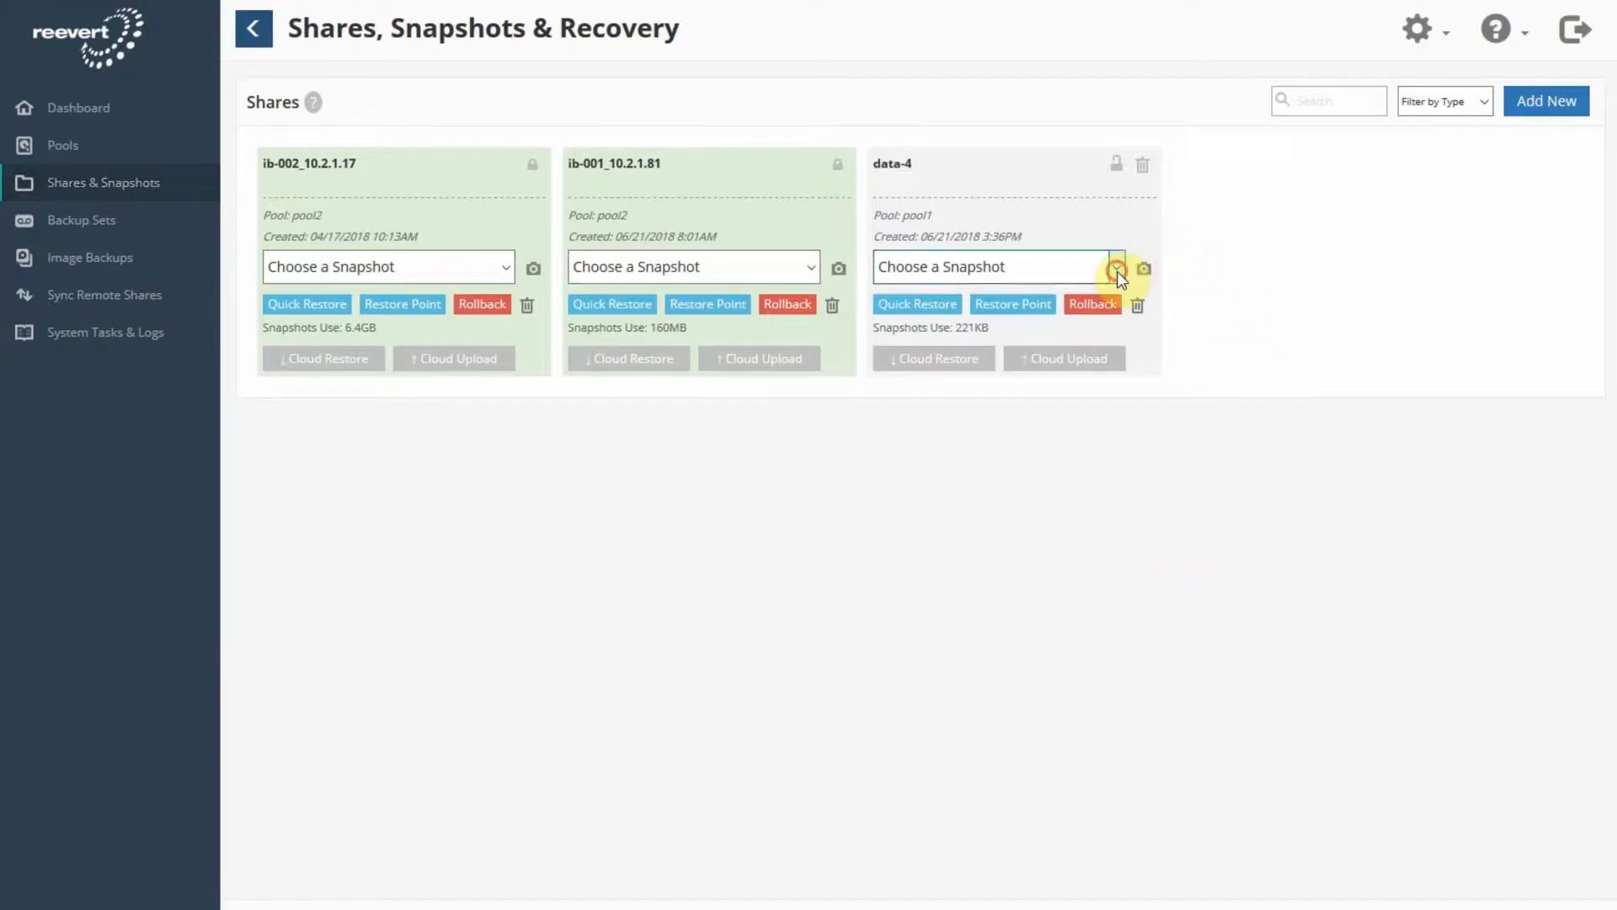
{"action": "left_click", "coordinate": [1117, 267]}
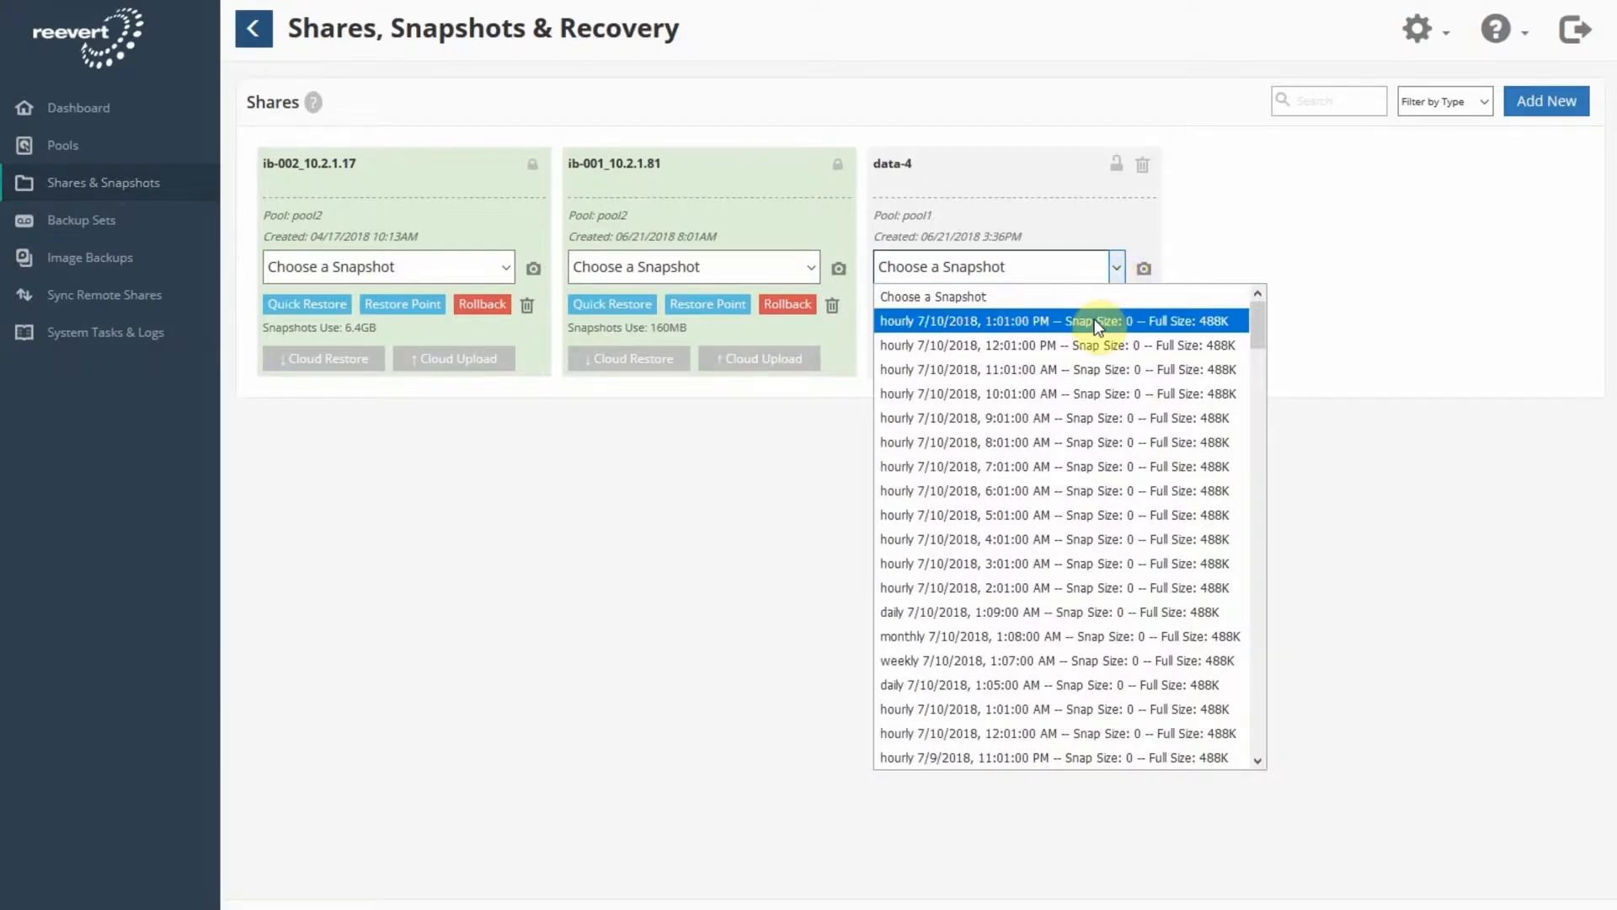
{"action": "mouse_move", "coordinate": [1049, 620]}
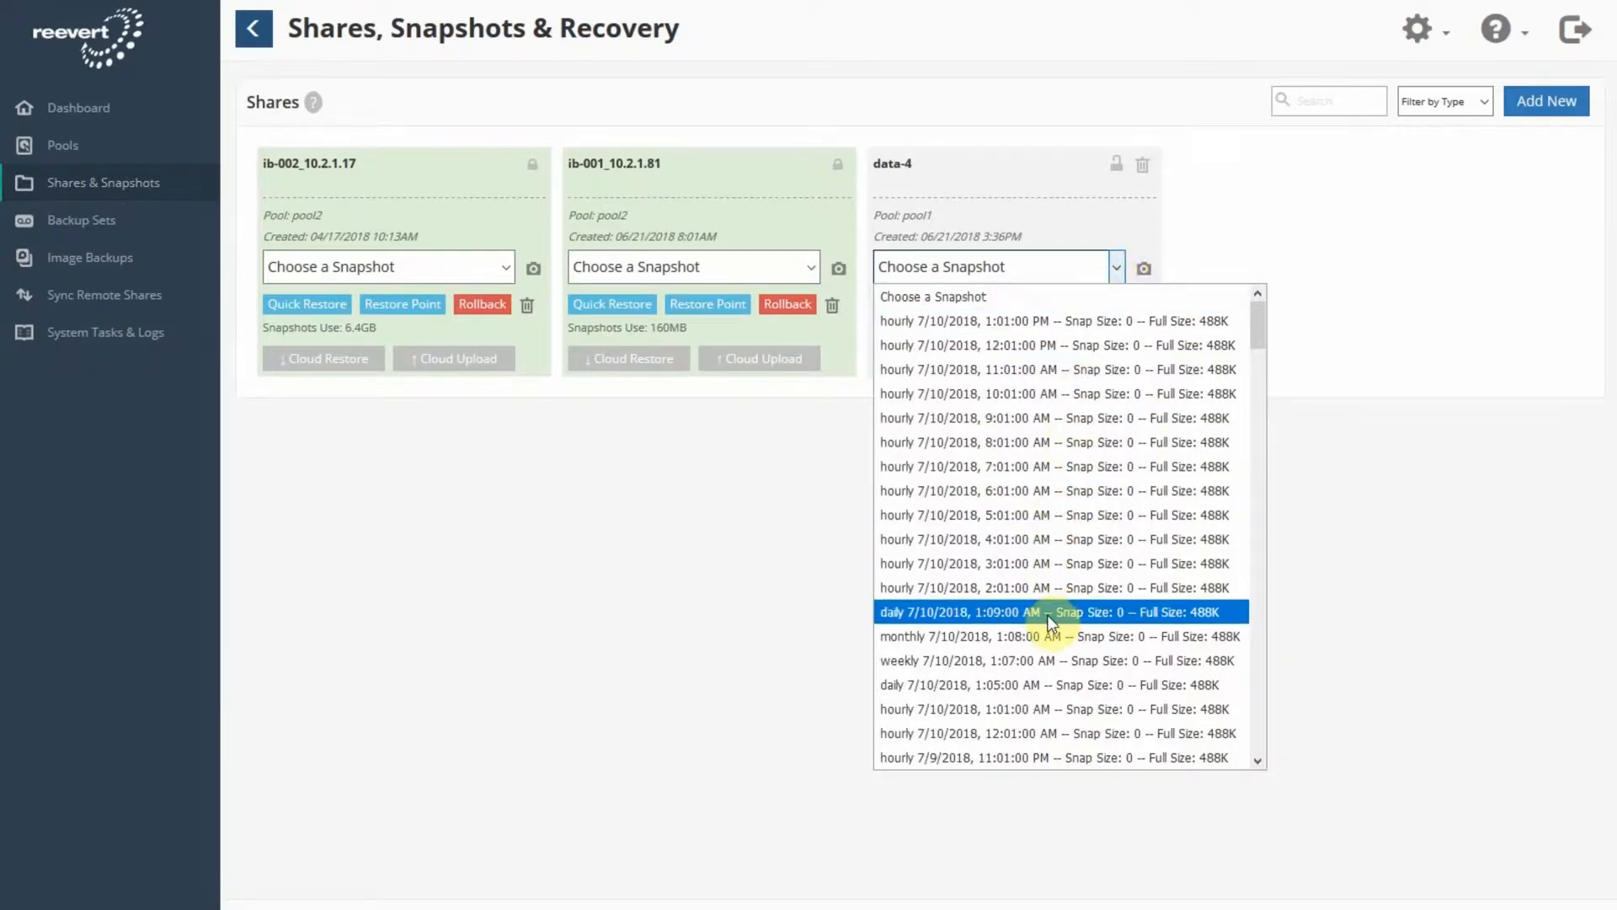
{"action": "mouse_move", "coordinate": [1048, 640]}
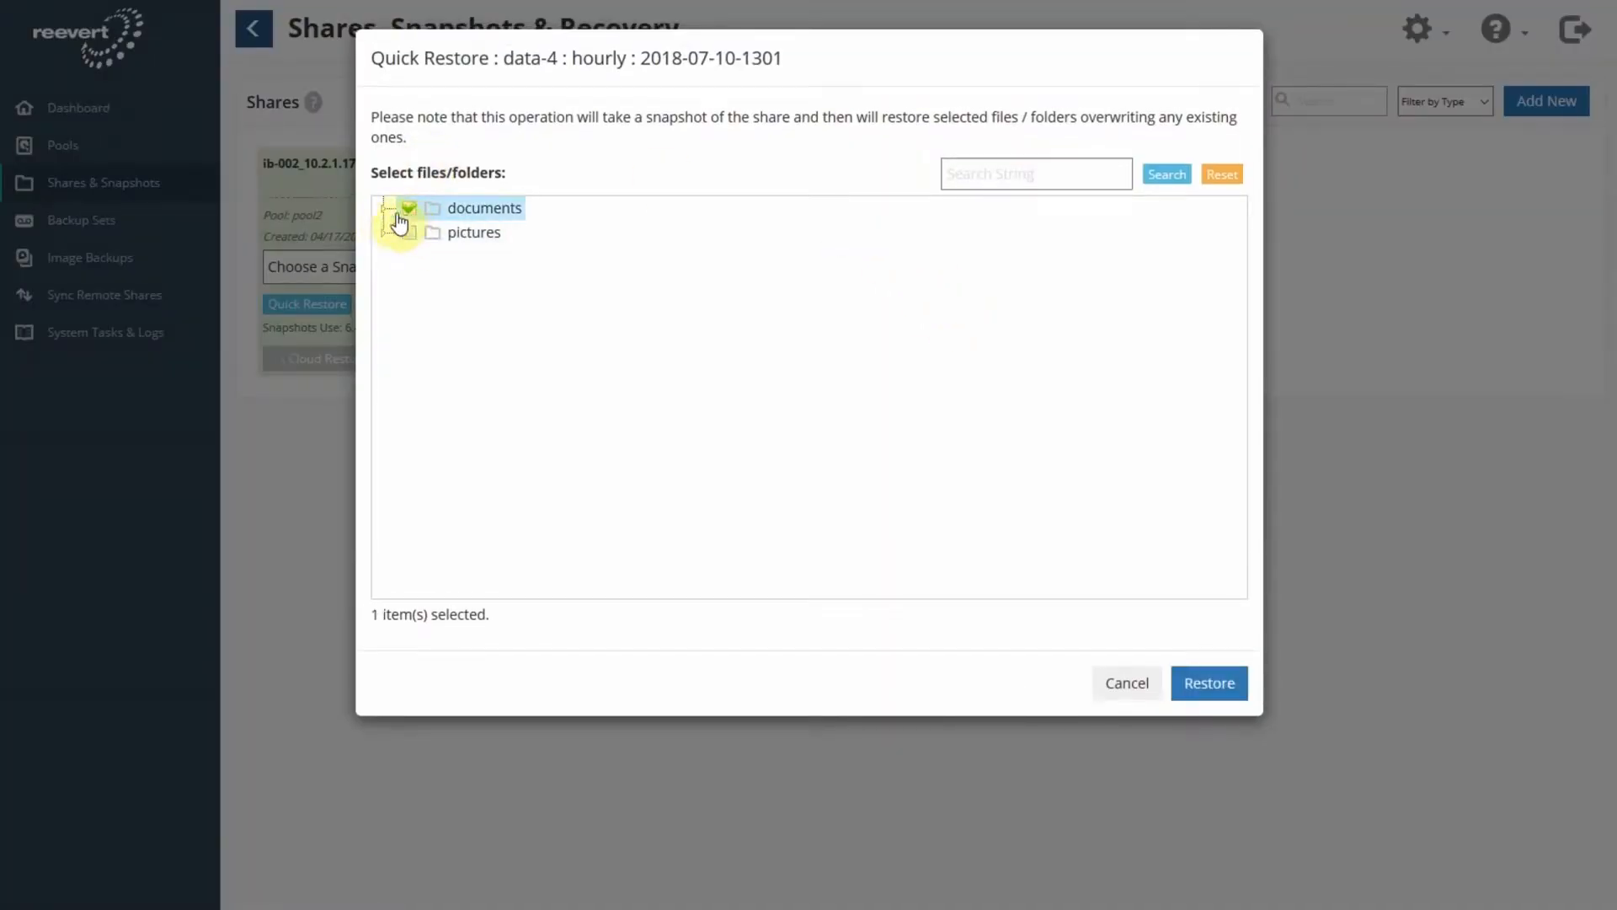
{"action": "left_click", "coordinate": [388, 209]}
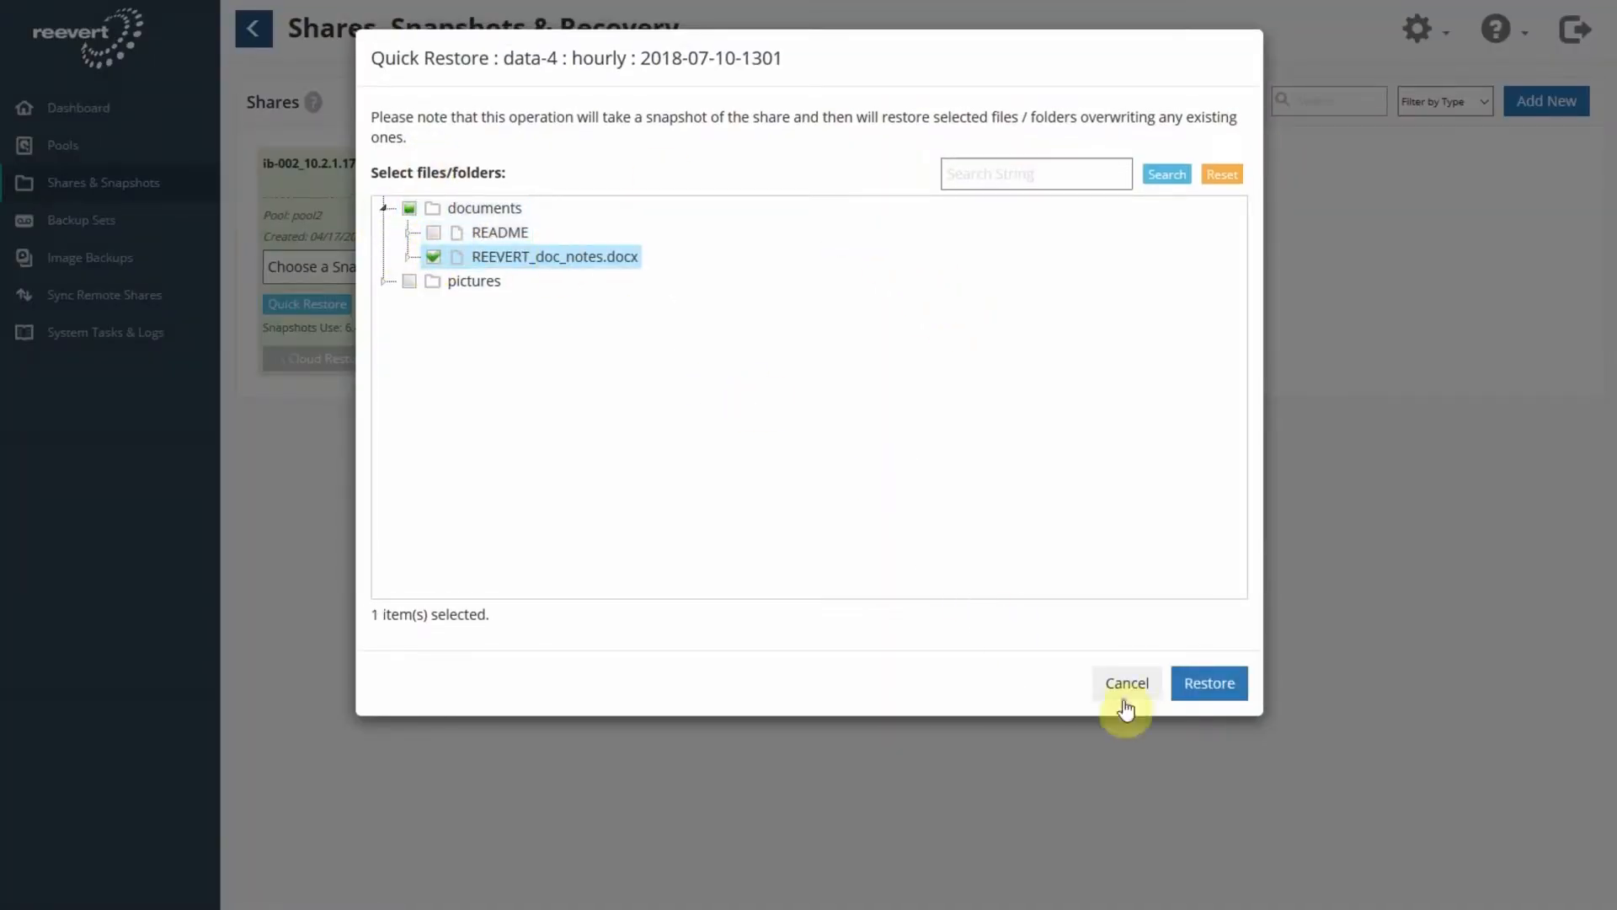
{"action": "left_click", "coordinate": [1126, 684]}
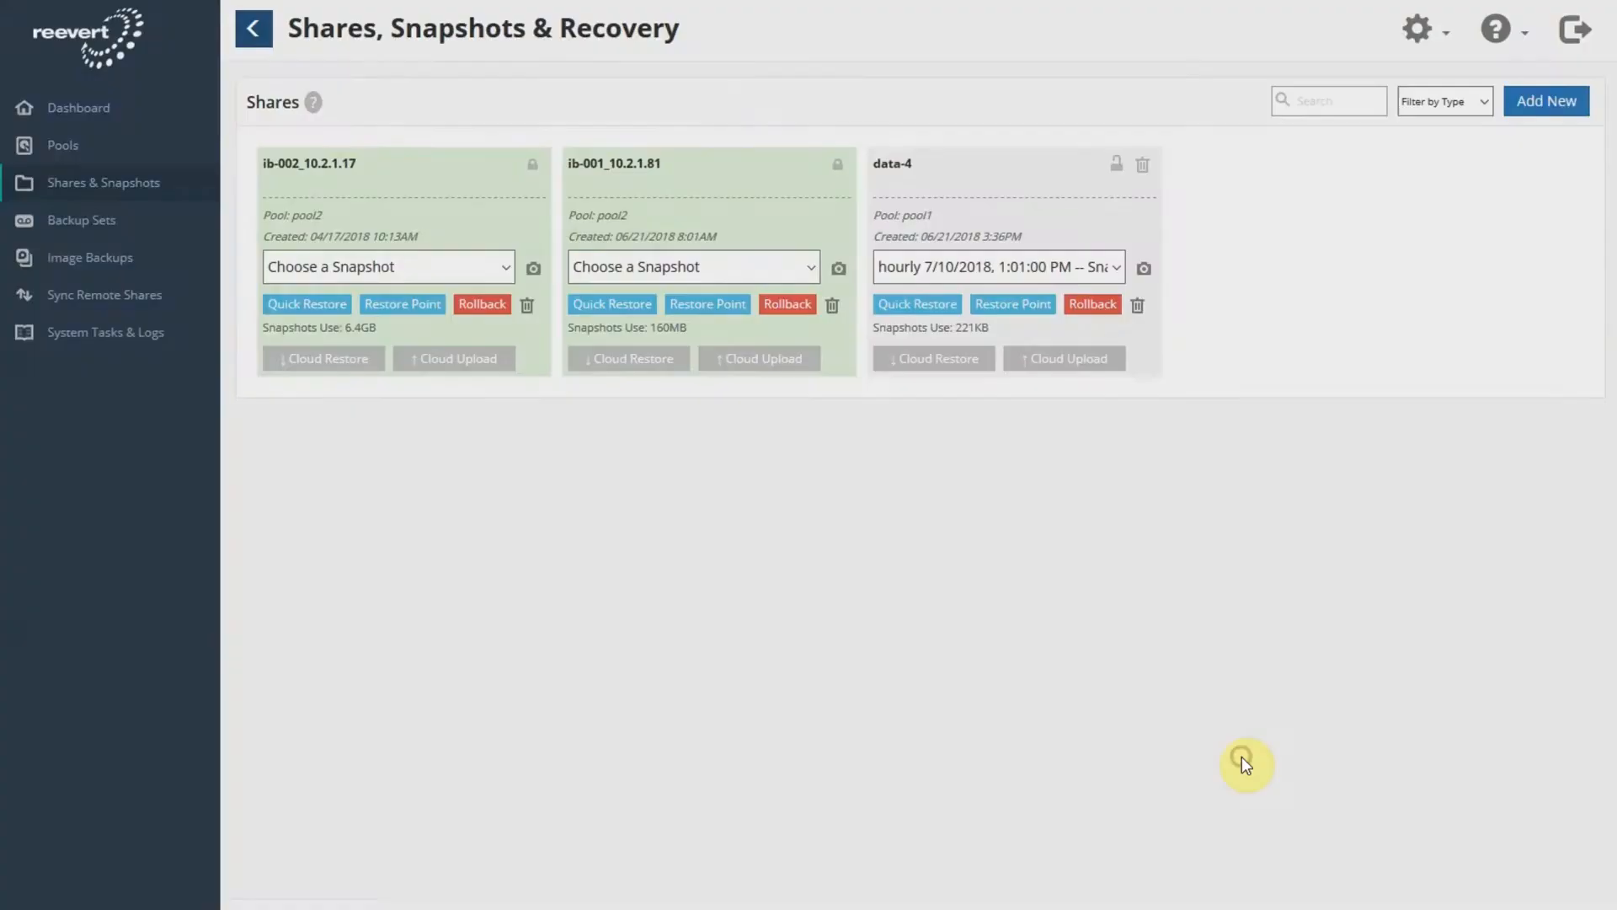
{"action": "mouse_move", "coordinate": [1381, 408]}
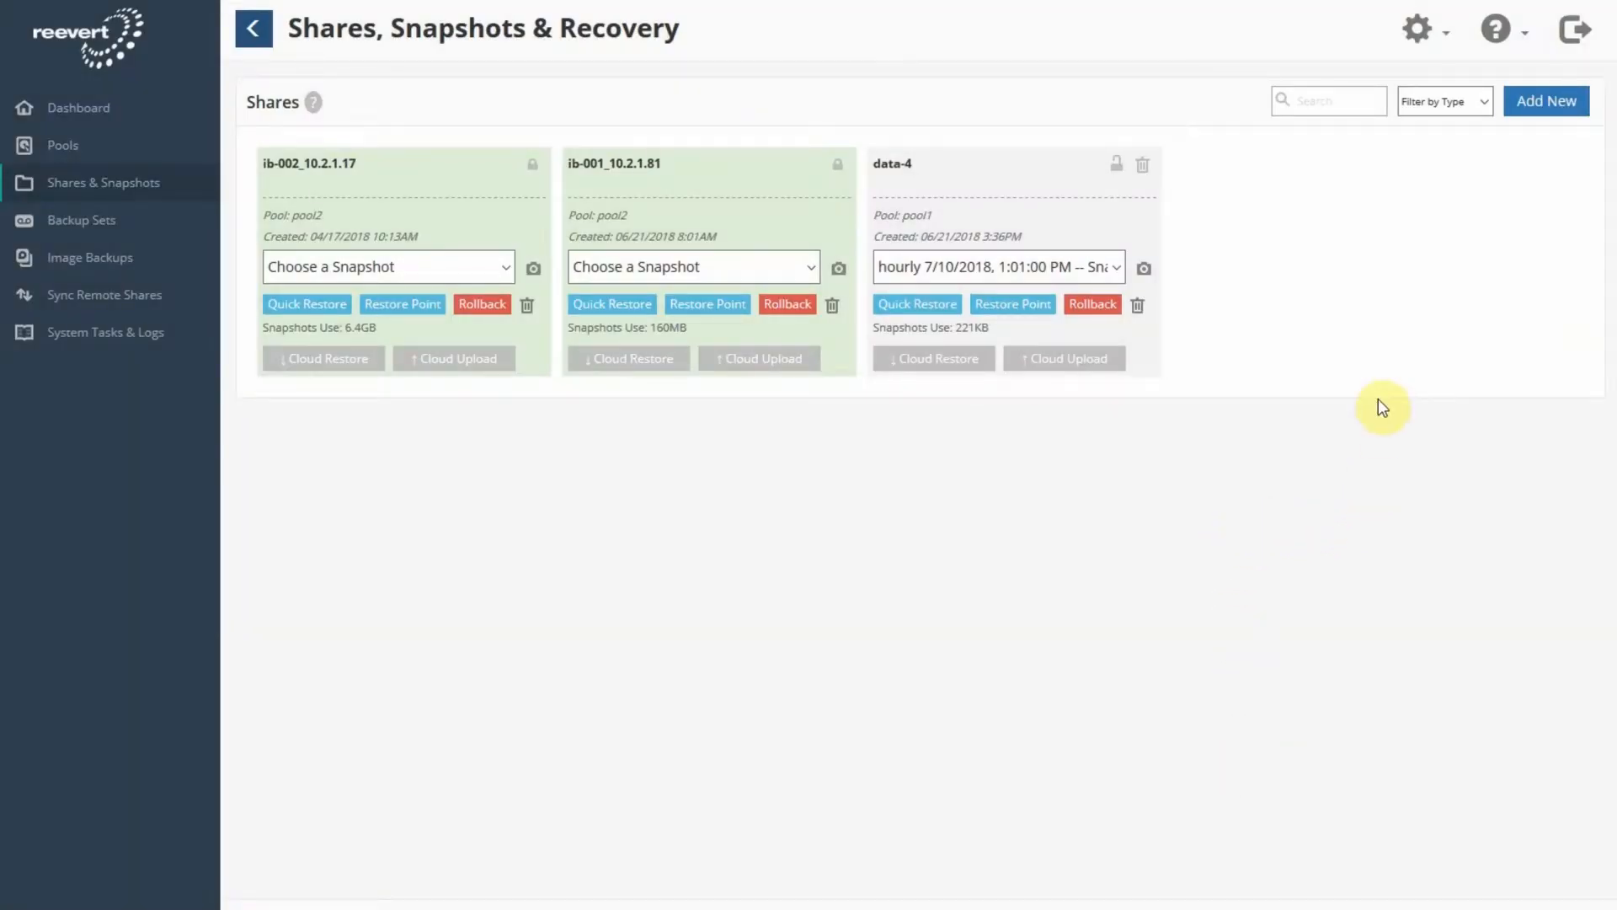
Start a rollback of data-4 to the 12:01 PM hourly snapshot and enter both confirmation phrases
{"action": "left_click", "coordinate": [1003, 268]}
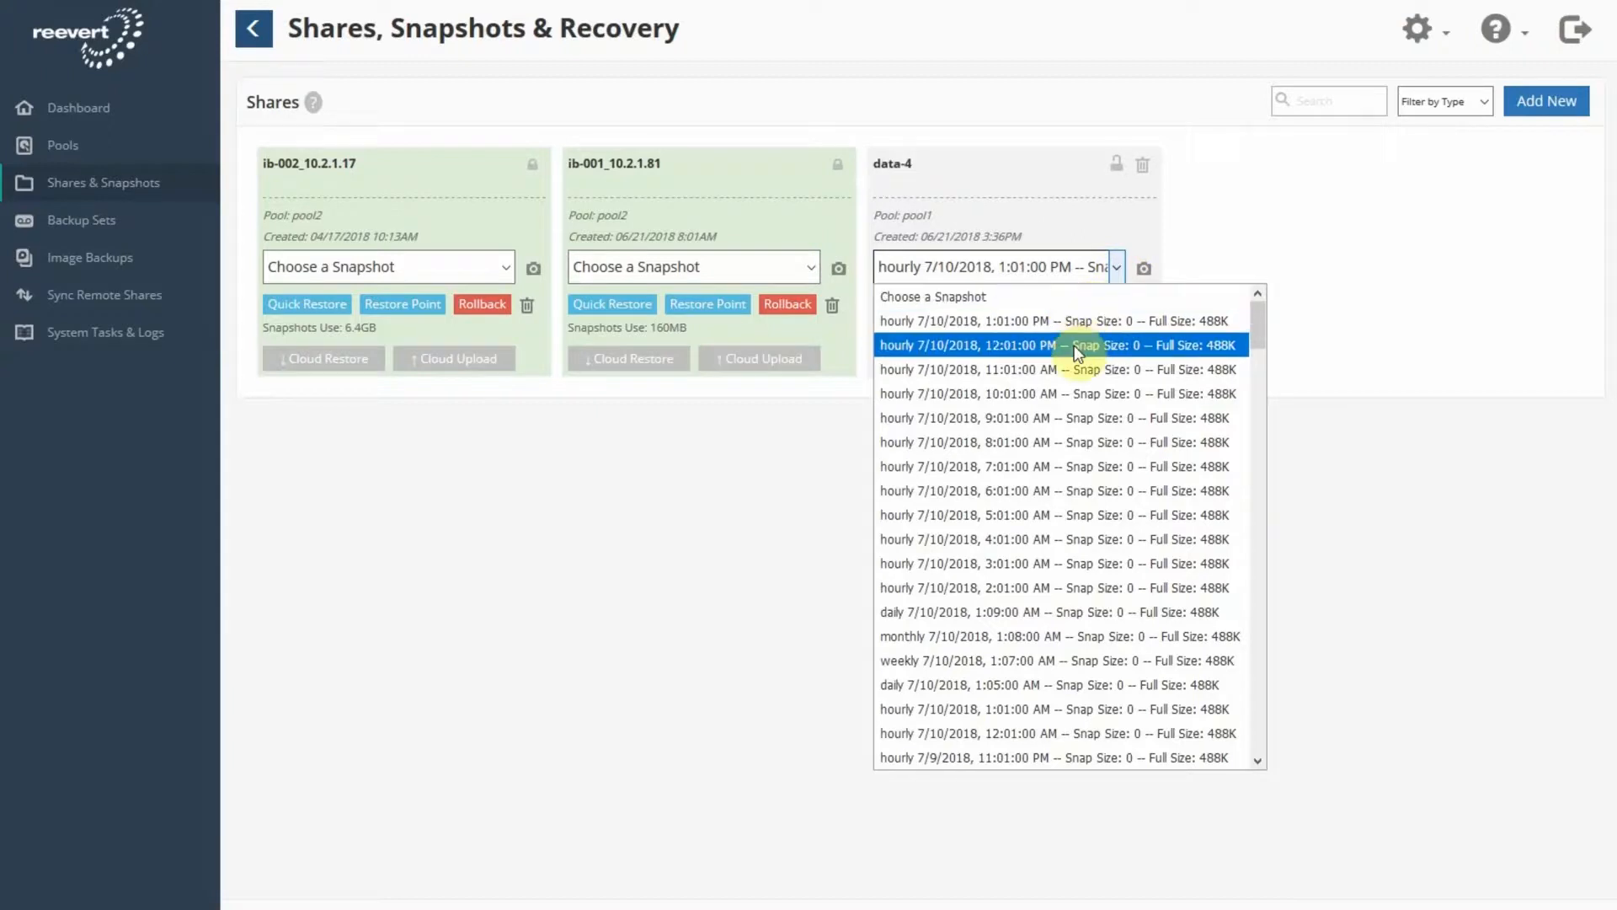
{"action": "left_click", "coordinate": [1062, 343]}
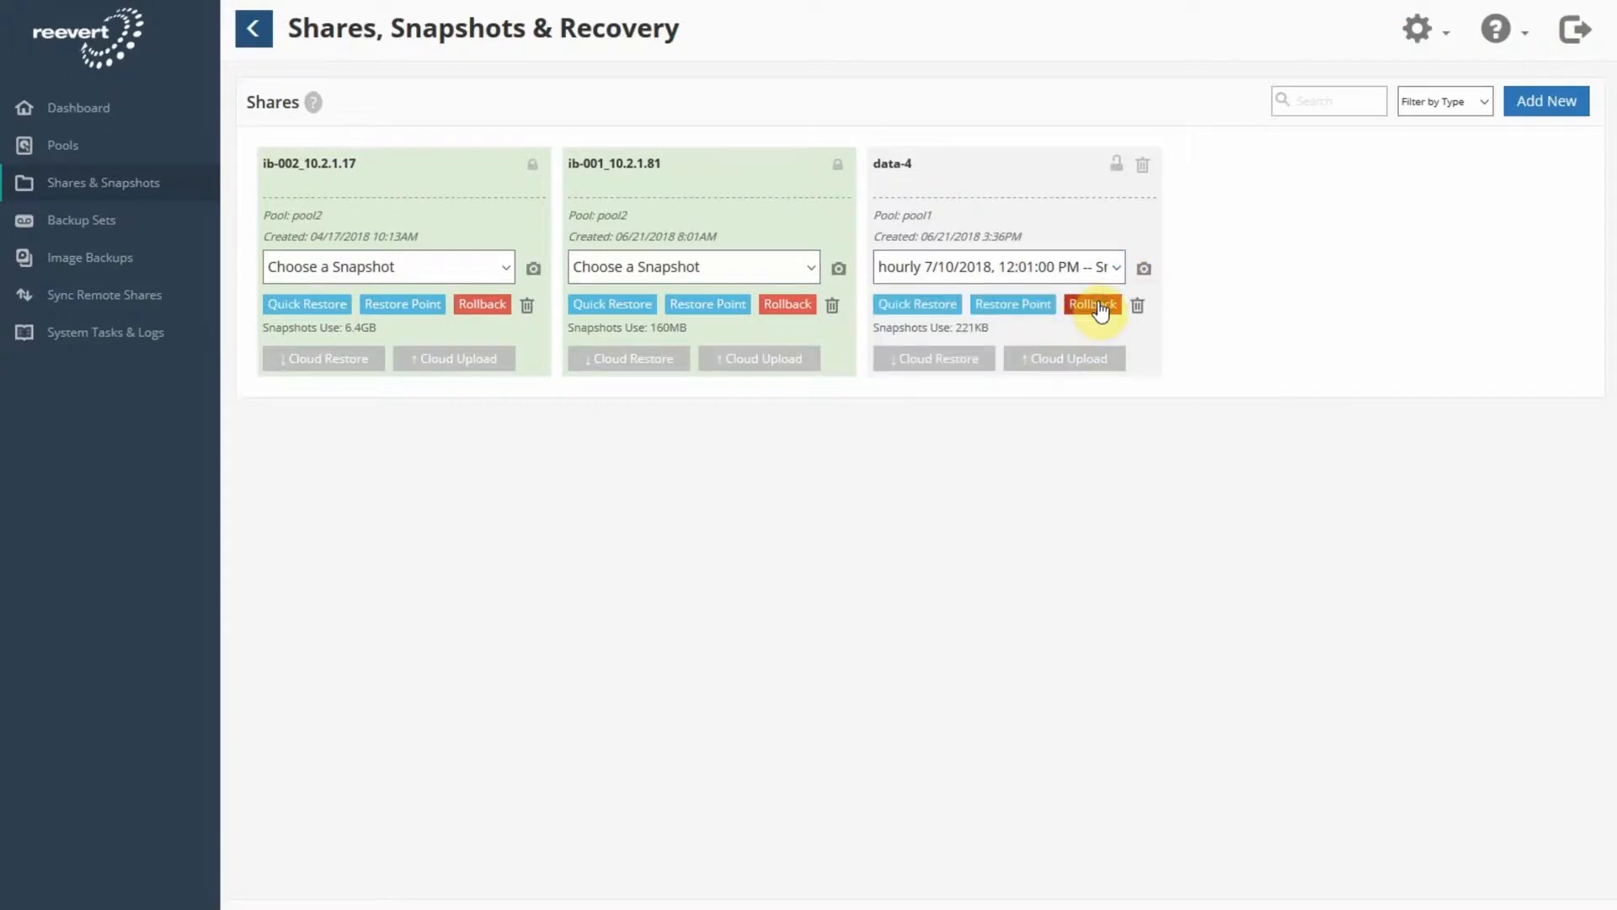
{"action": "left_click", "coordinate": [1091, 303]}
{"action": "type", "text": "I UNDERS"}
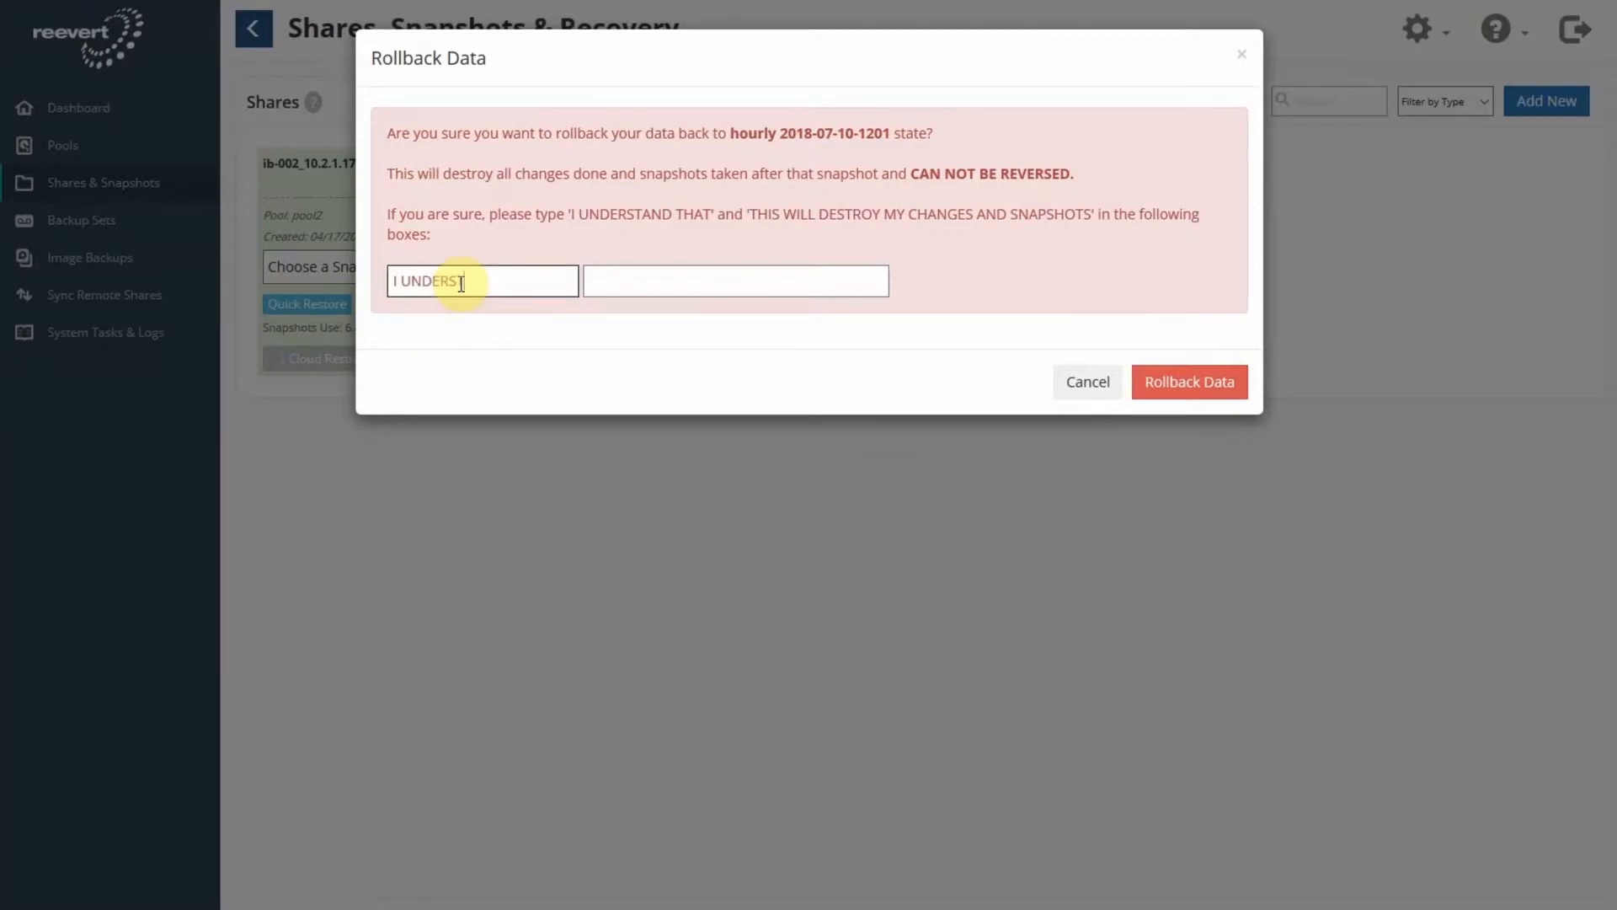
{"action": "type", "text": "THIS WILL DESTROY"}
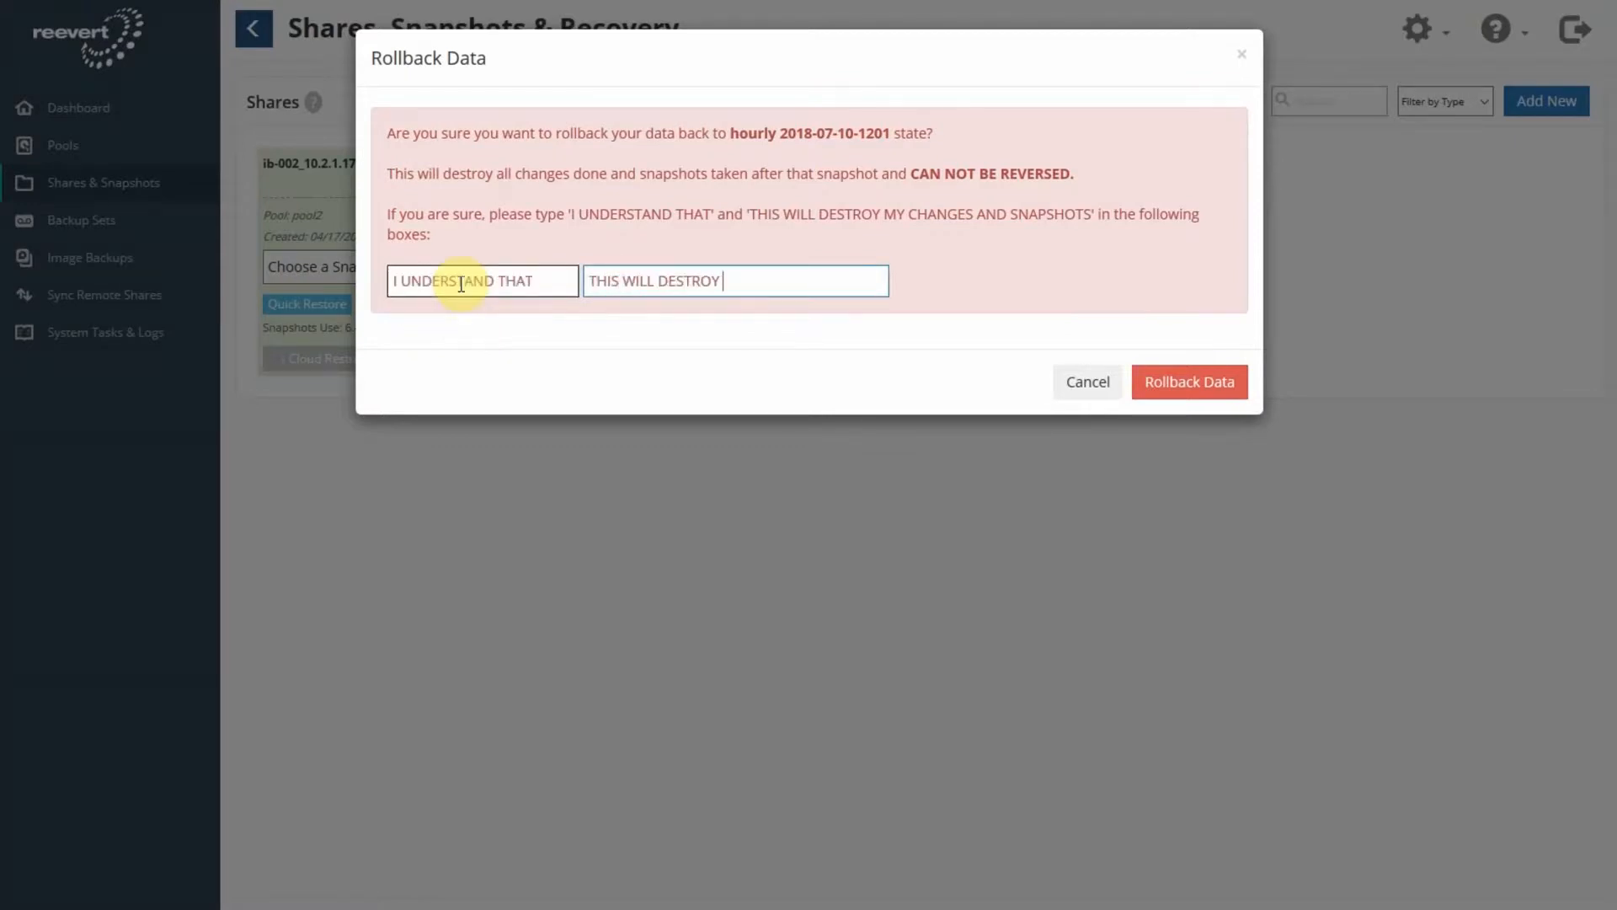
{"action": "type", "text": "MY CHANGES AND SNA"}
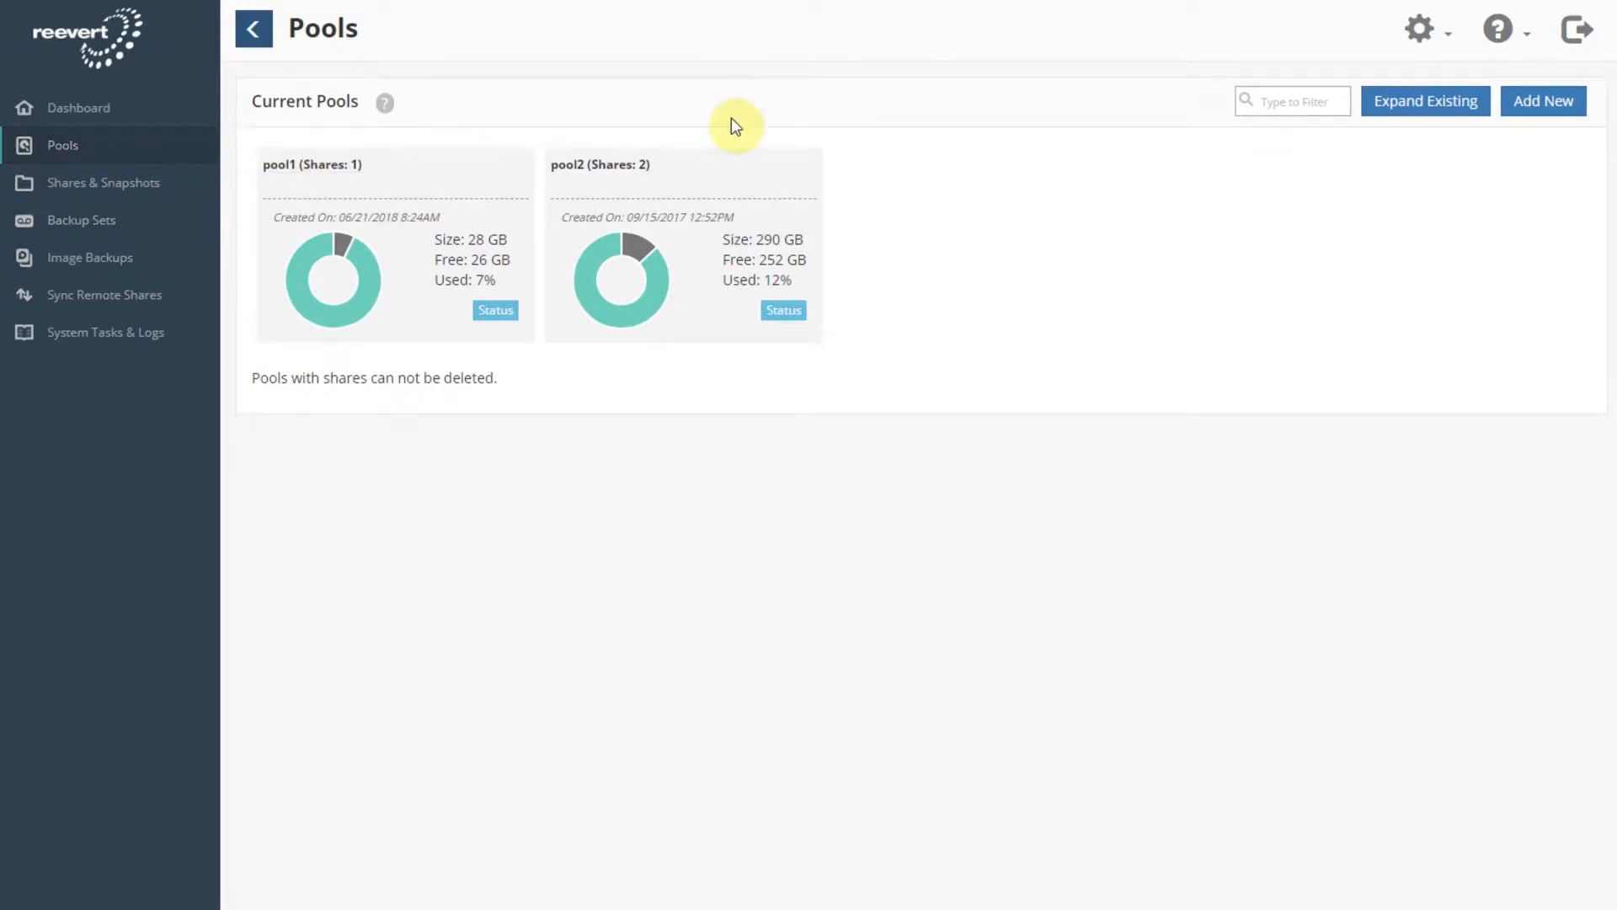
Add a new pool named pool3 on the /dev/sdg disk and create it
{"action": "left_click", "coordinate": [1543, 101]}
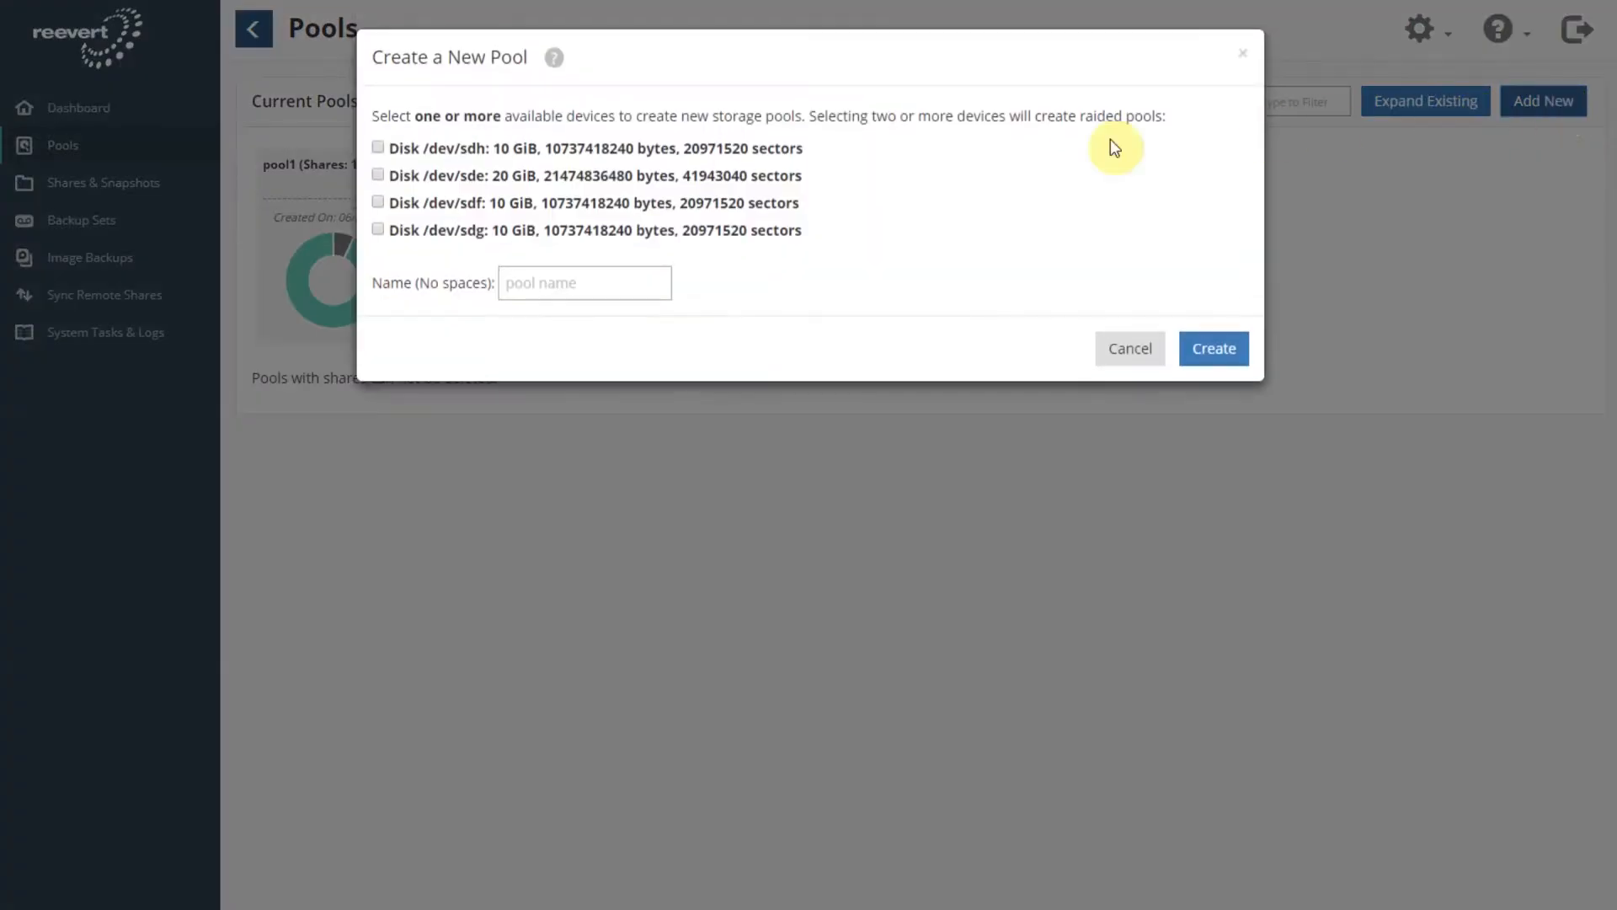
{"action": "type", "text": "pool3"}
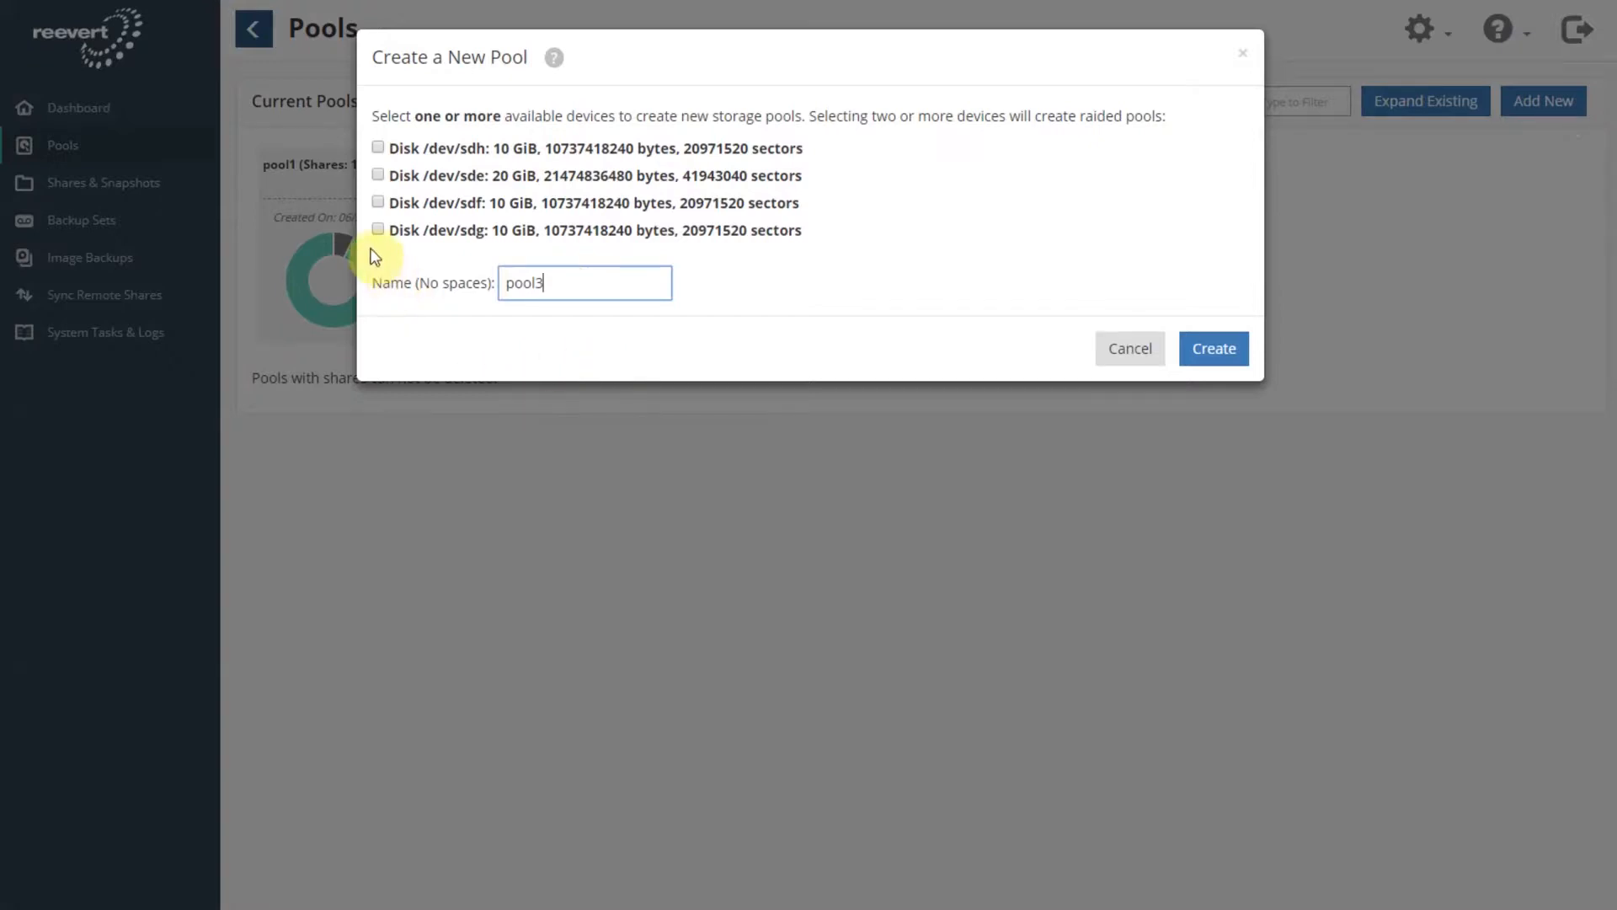
{"action": "left_click", "coordinate": [378, 229]}
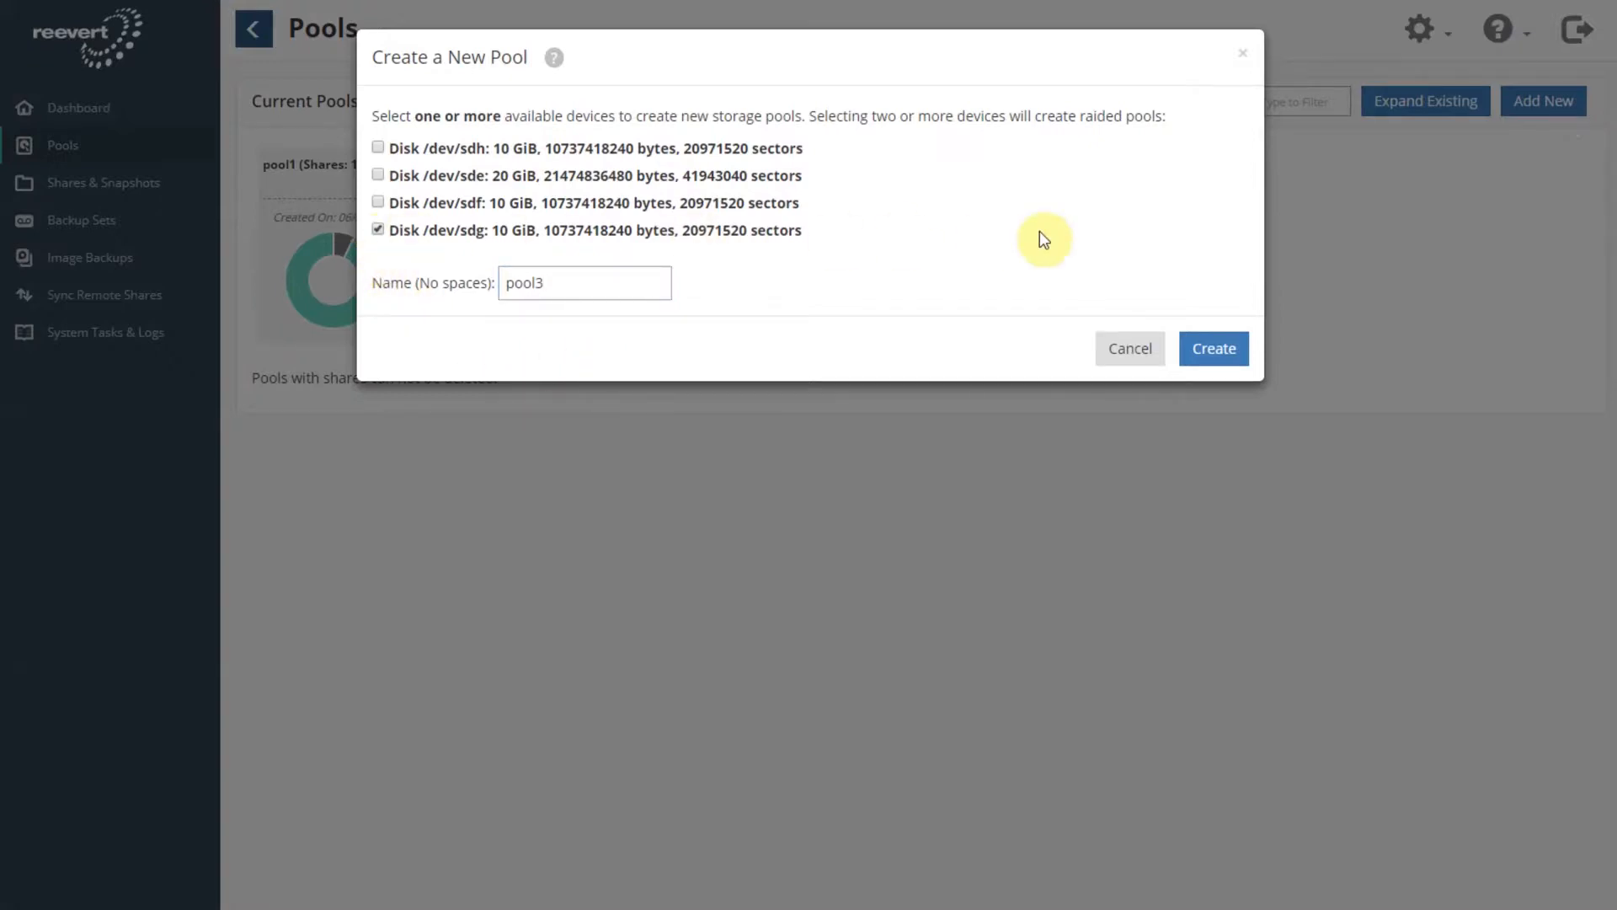
{"action": "left_click", "coordinate": [1213, 346]}
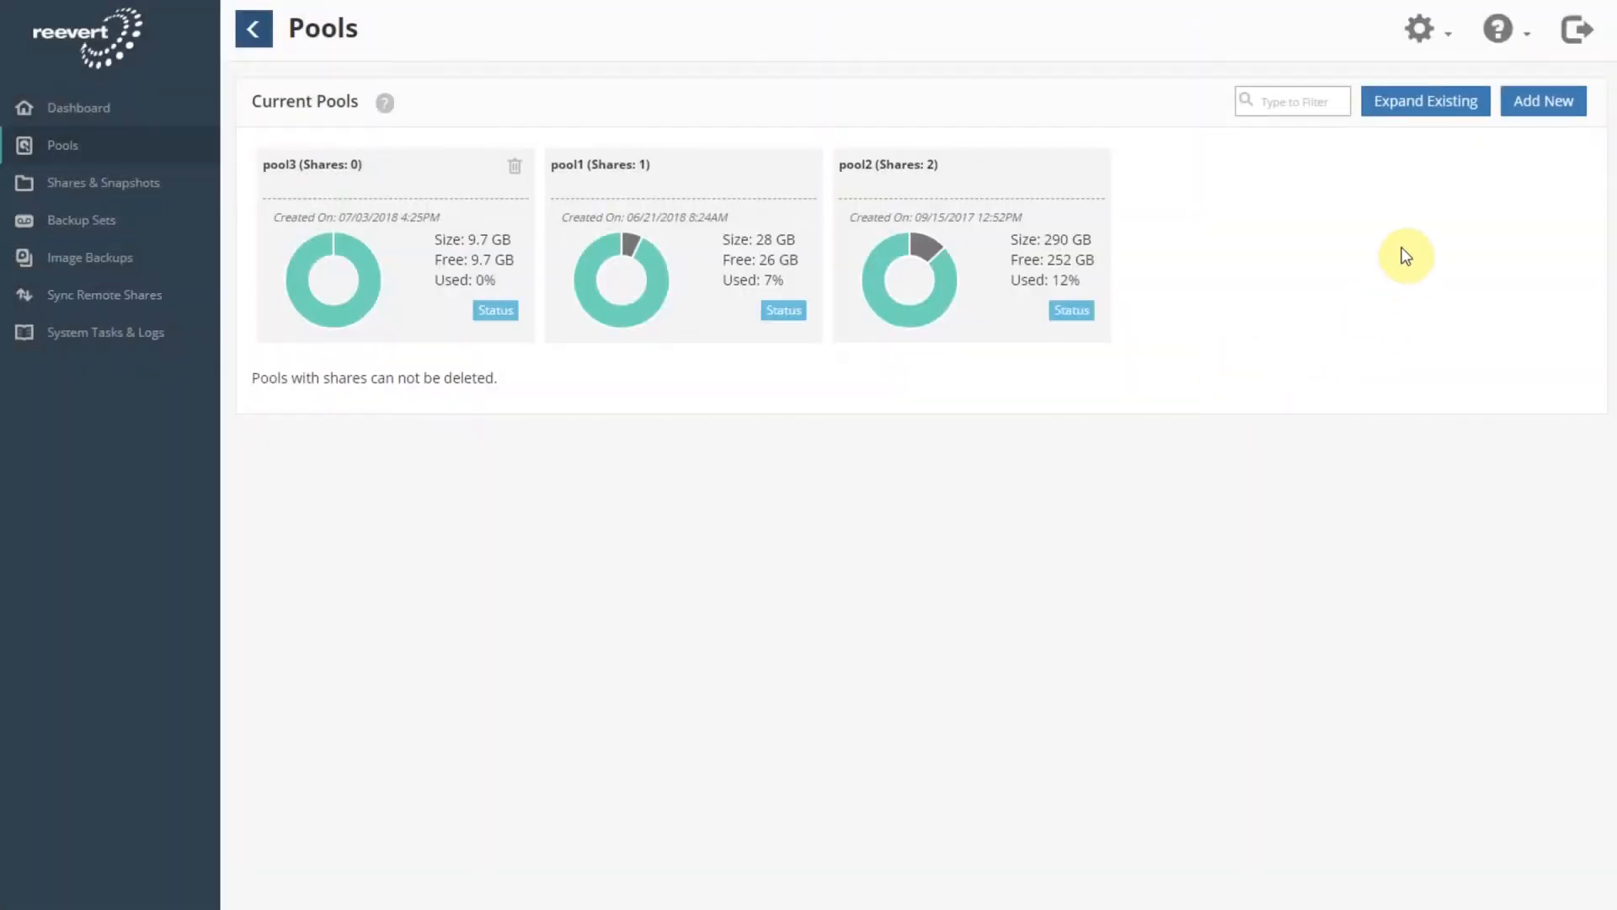
Expand existing pool3 by adding the /dev/sdh disk
{"action": "left_click", "coordinate": [1425, 101]}
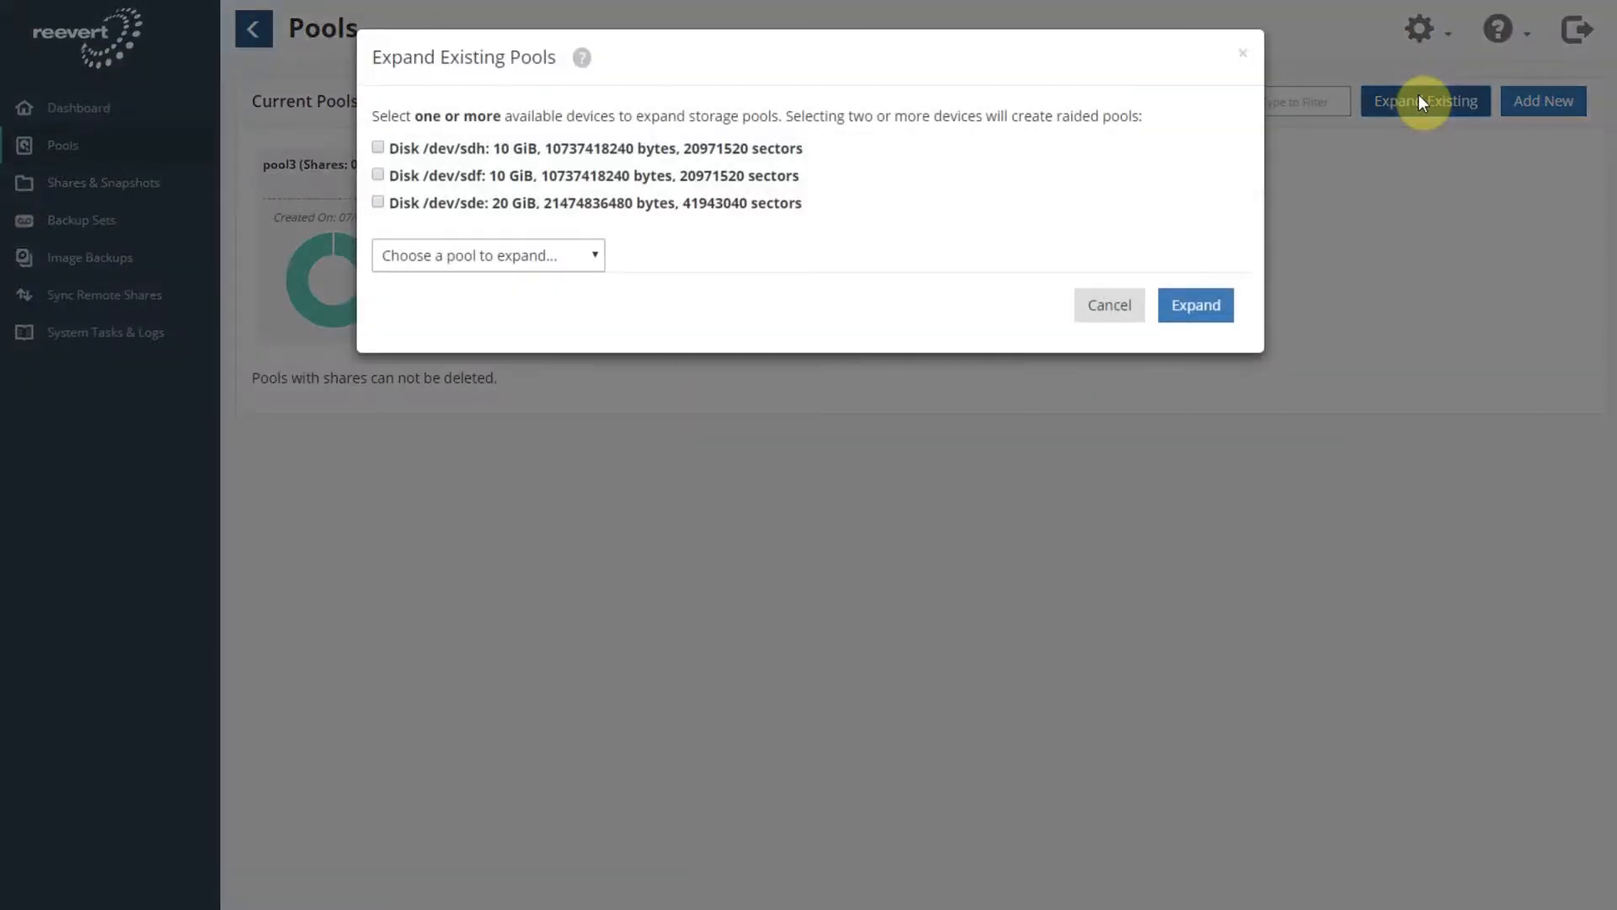
{"action": "left_click", "coordinate": [487, 256]}
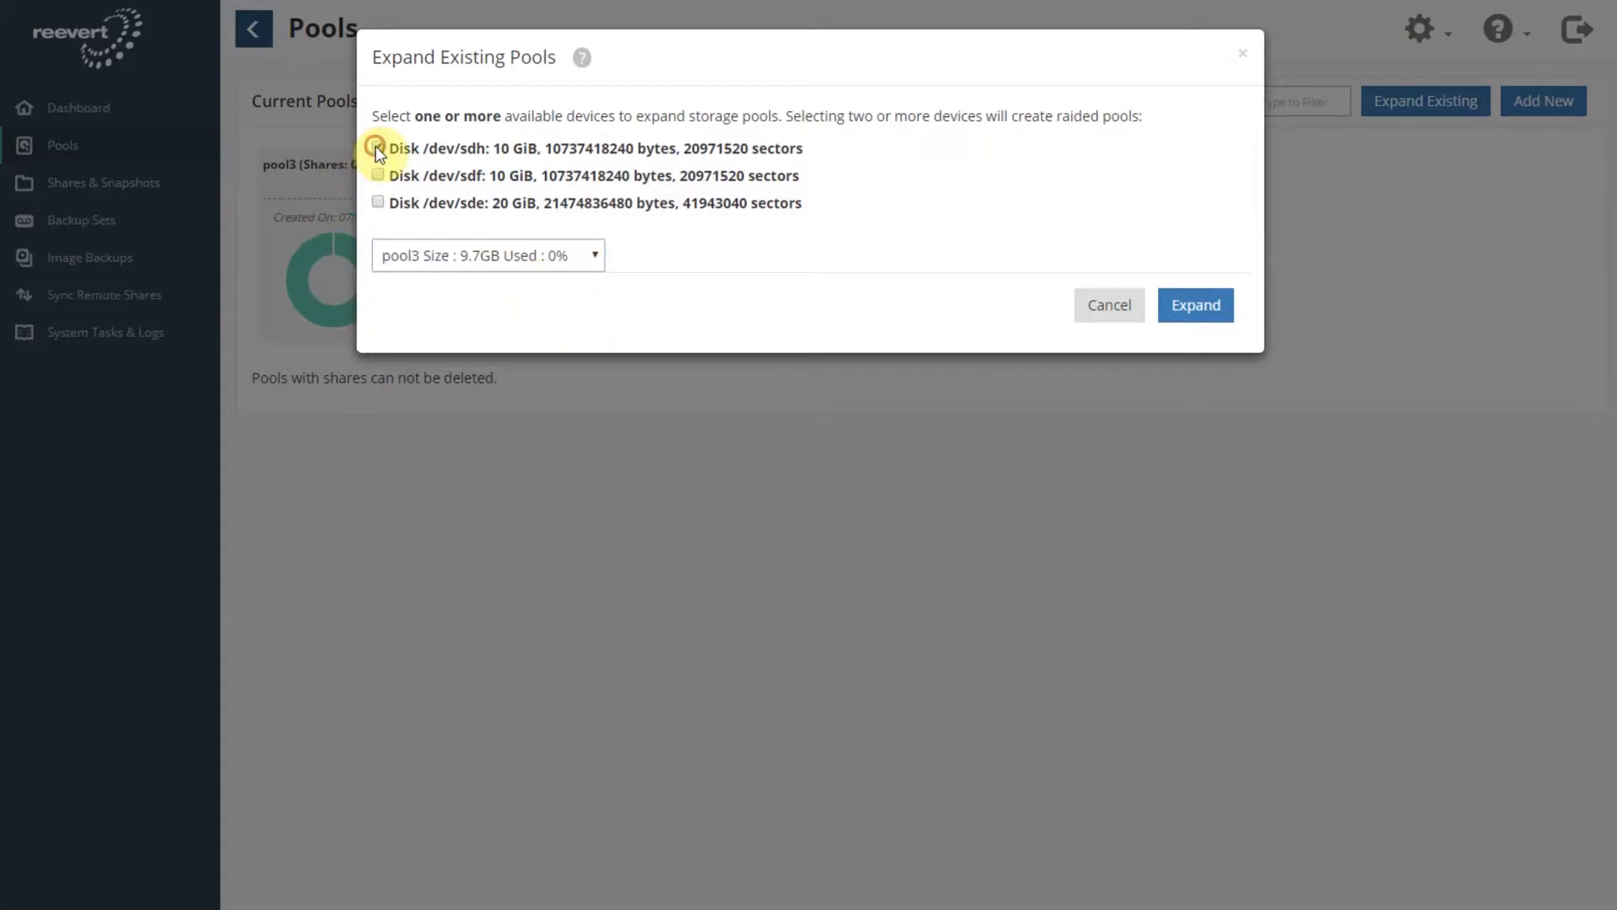
{"action": "left_click", "coordinate": [377, 148]}
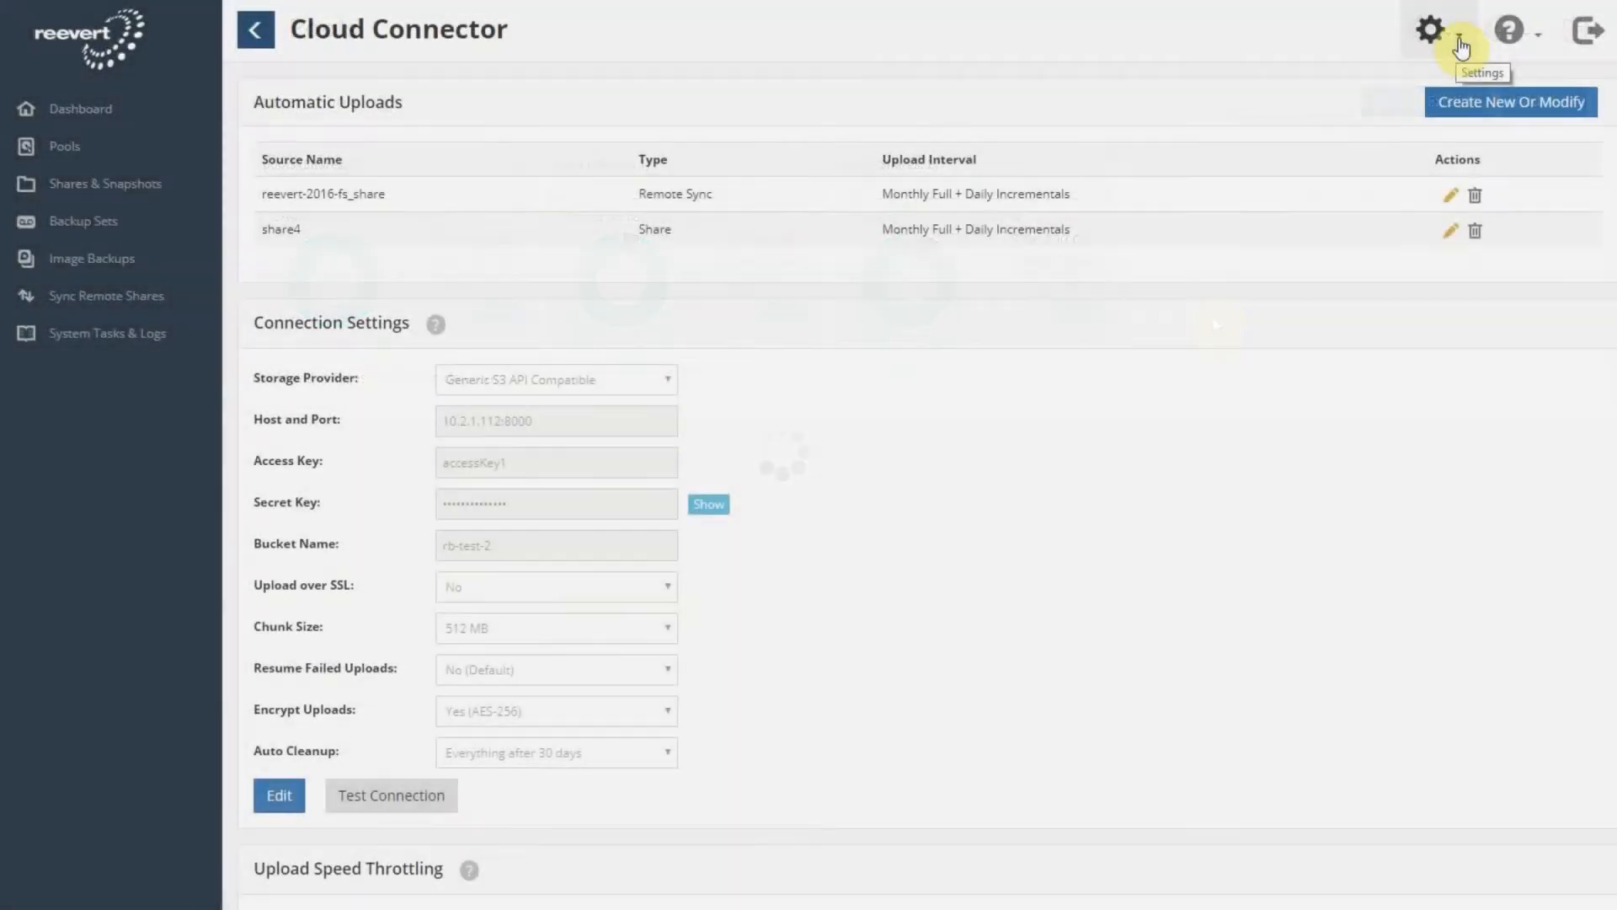
{"action": "mouse_move", "coordinate": [436, 718]}
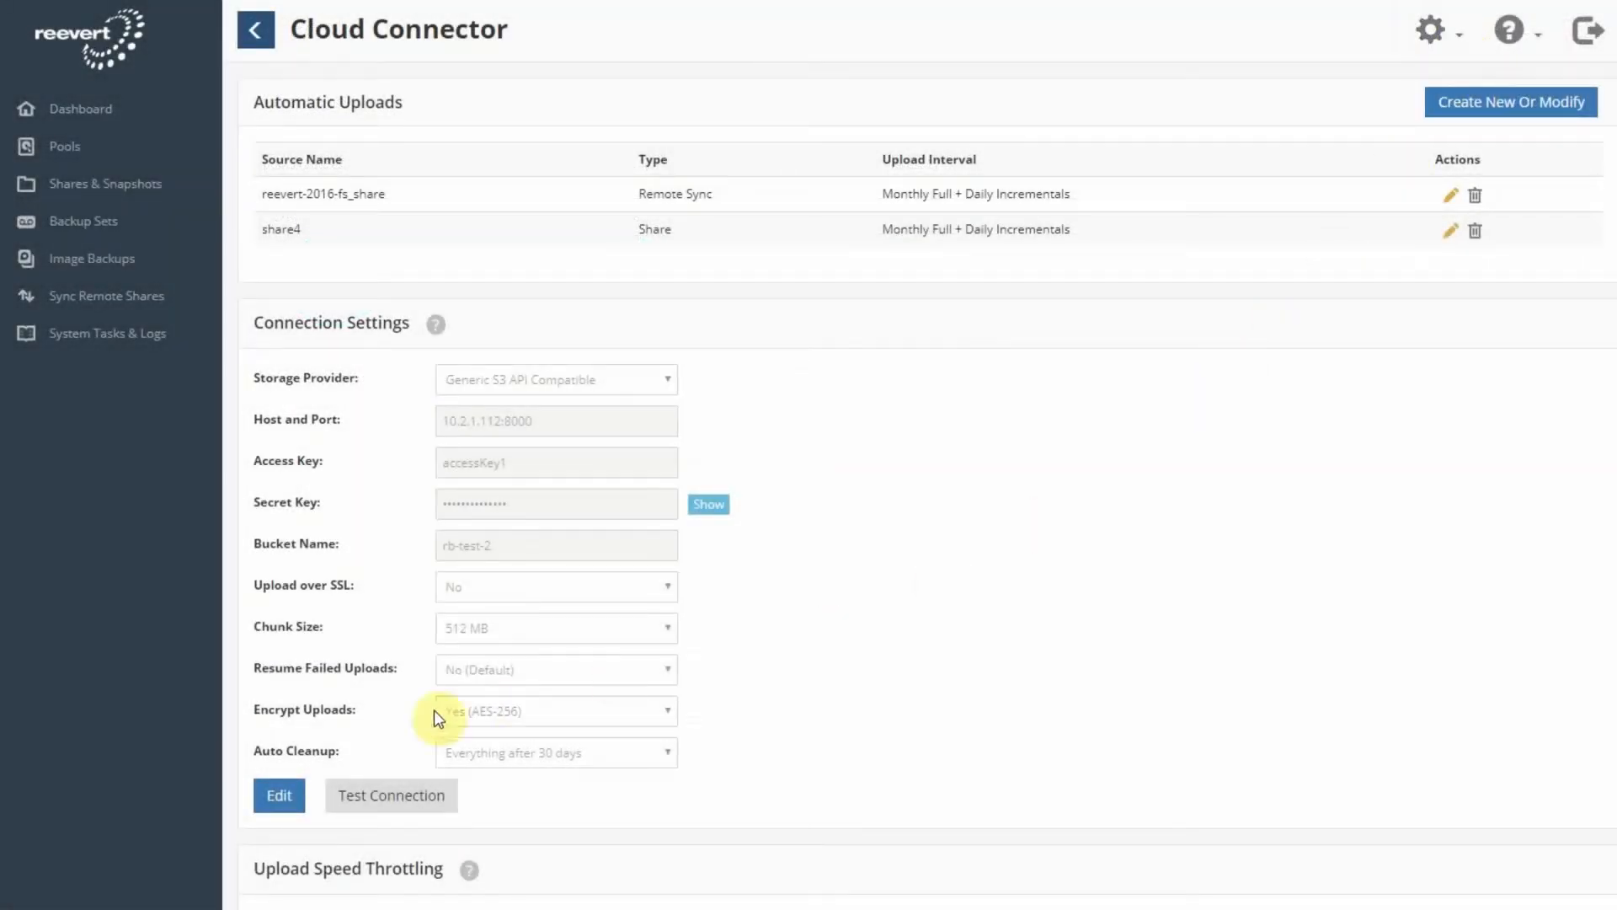
Upload share4's weekly 7/11/2018 snapshot to the cloud and acknowledge the success notice
{"action": "left_click", "coordinate": [280, 795]}
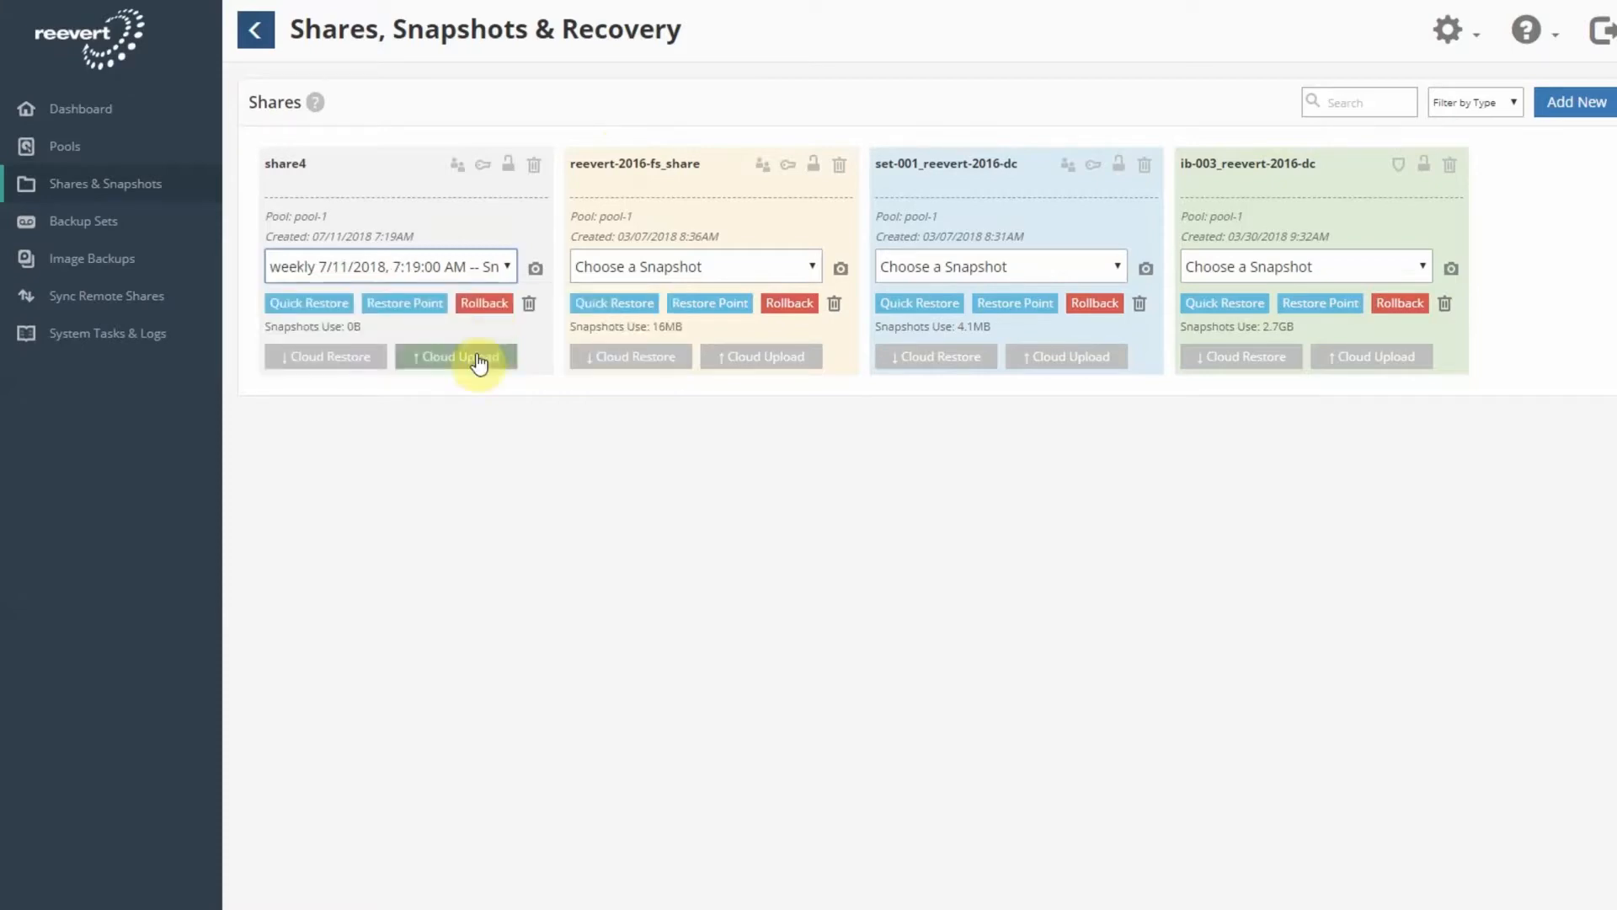
{"action": "left_click", "coordinate": [455, 357]}
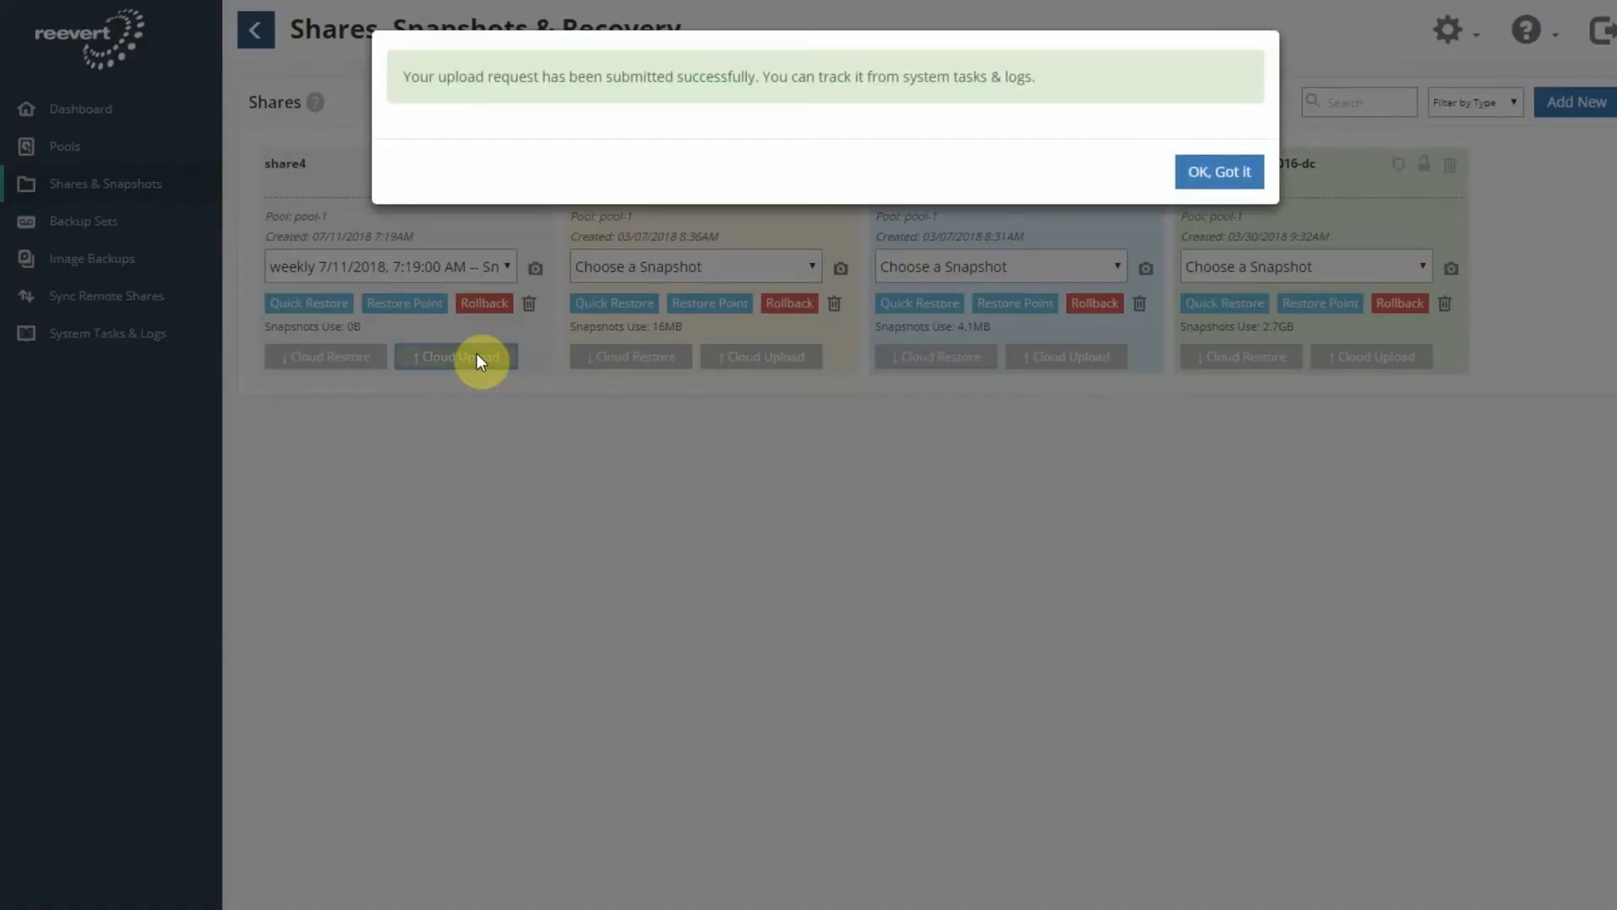
{"action": "left_click", "coordinate": [1219, 172]}
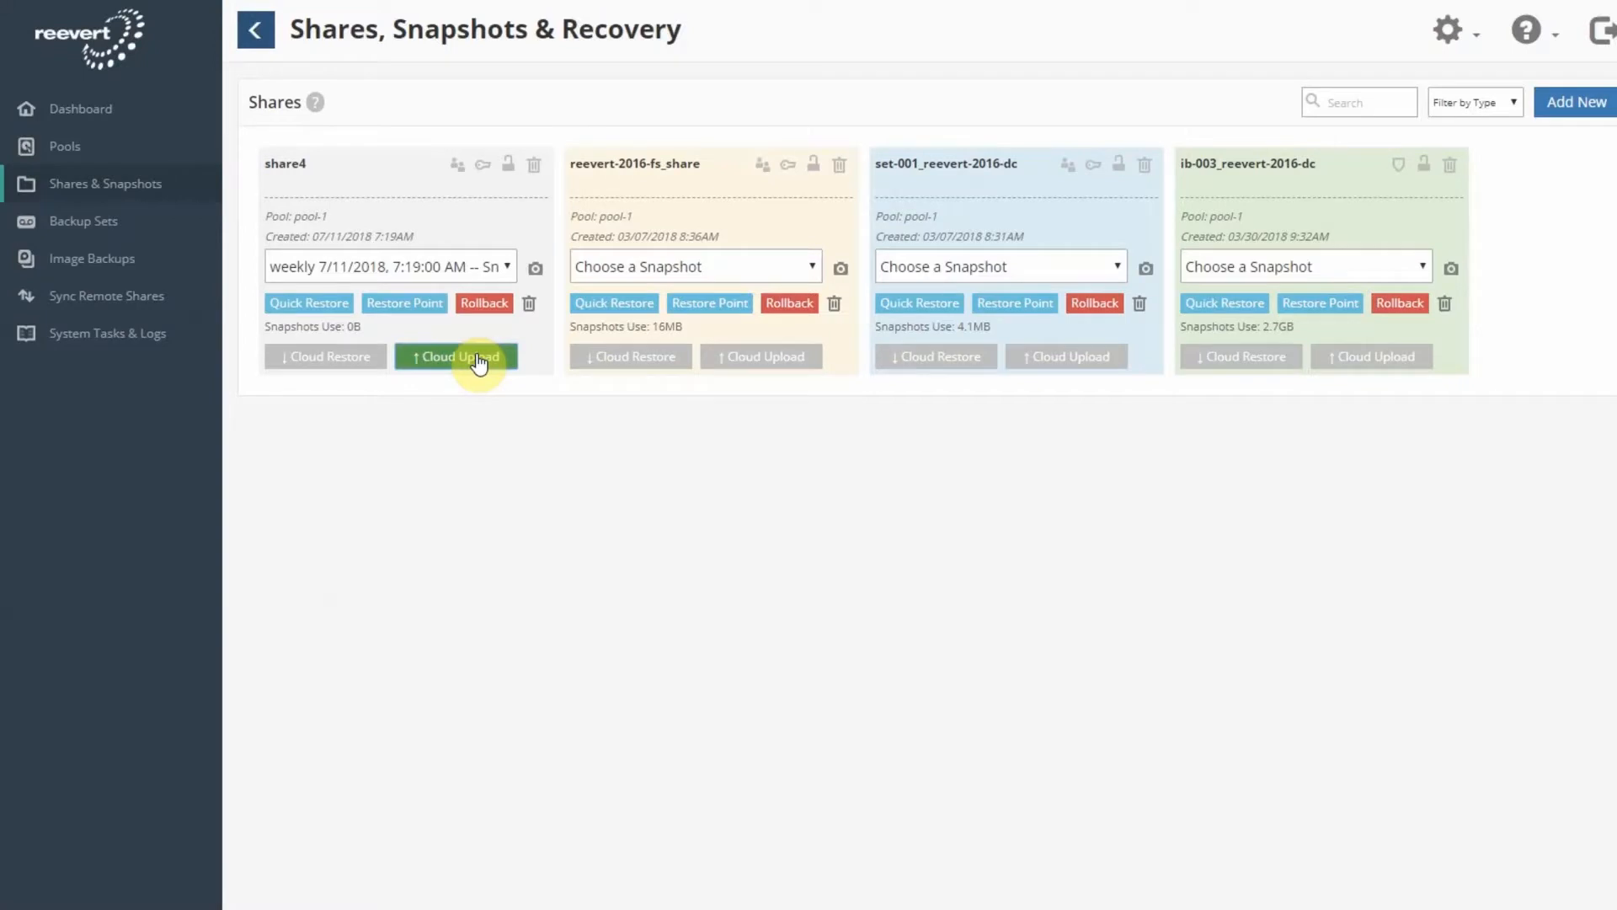
{"action": "mouse_move", "coordinate": [109, 340]}
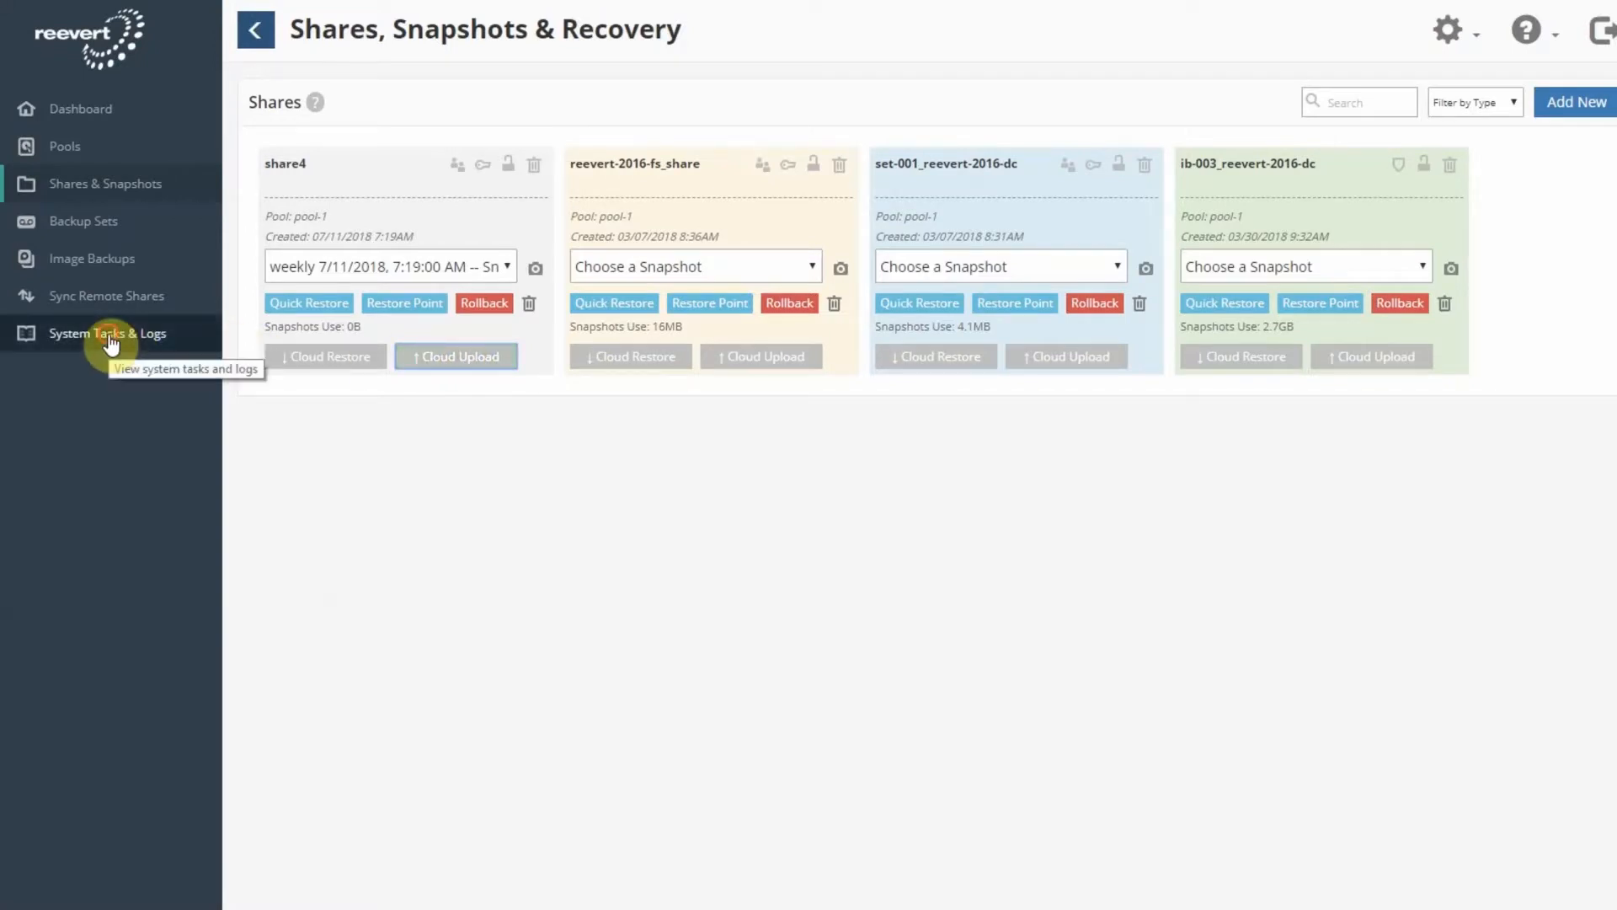
View Tasks & Logs with the pending share4 weekly upload, scrolling through Locked Files and System Logs
{"action": "left_click", "coordinate": [108, 331]}
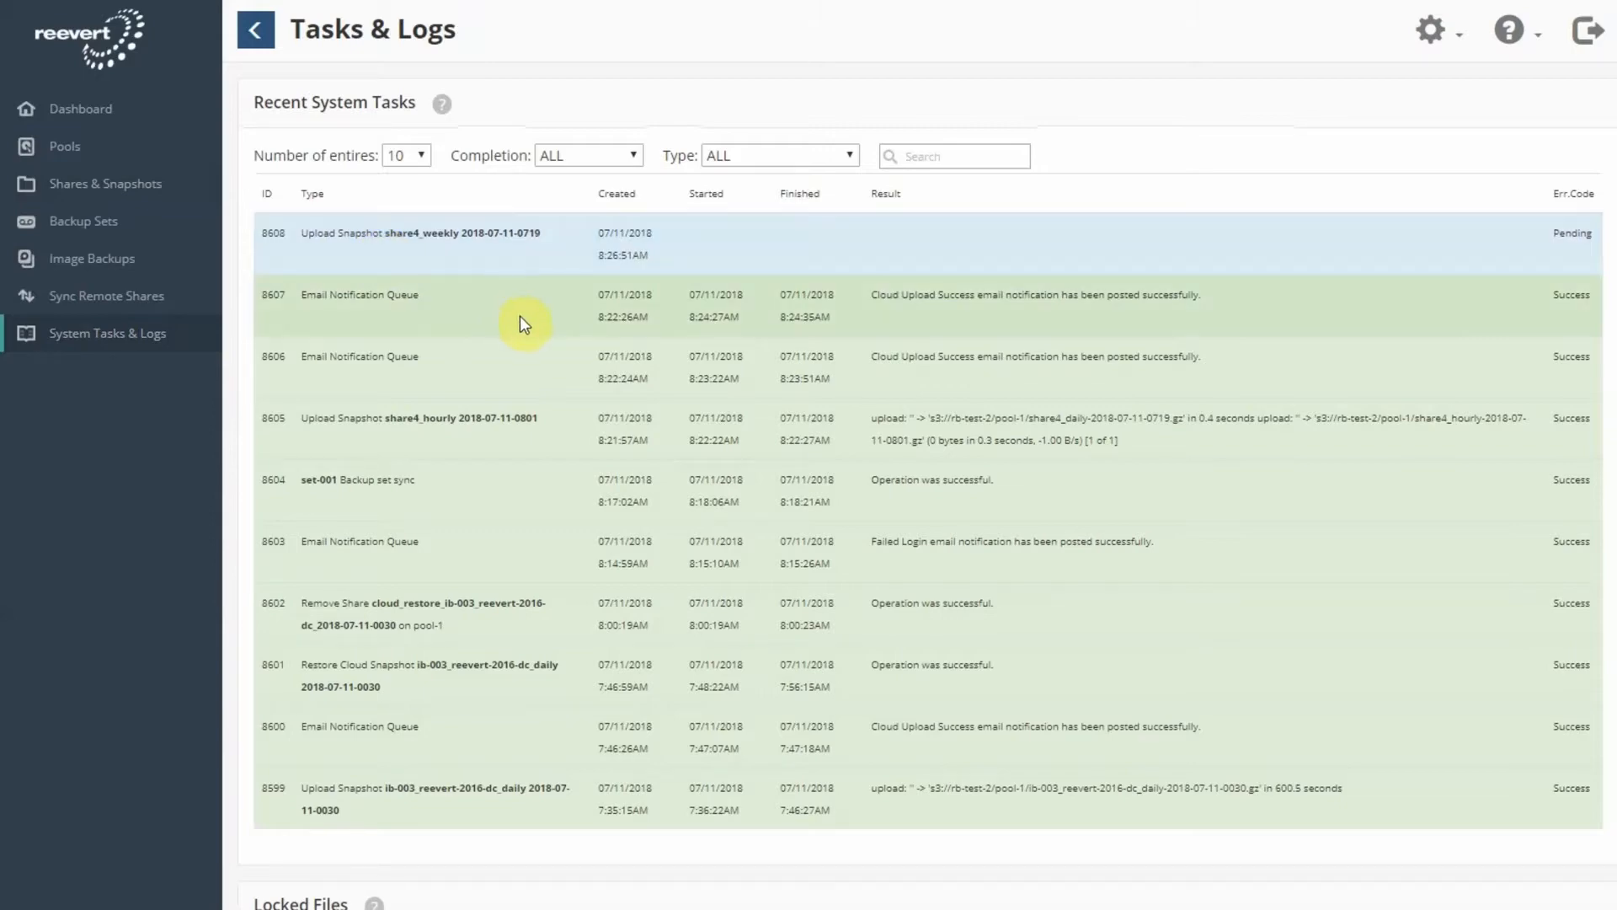
{"action": "scroll", "scroll_direction": "down", "scroll_amount": 3}
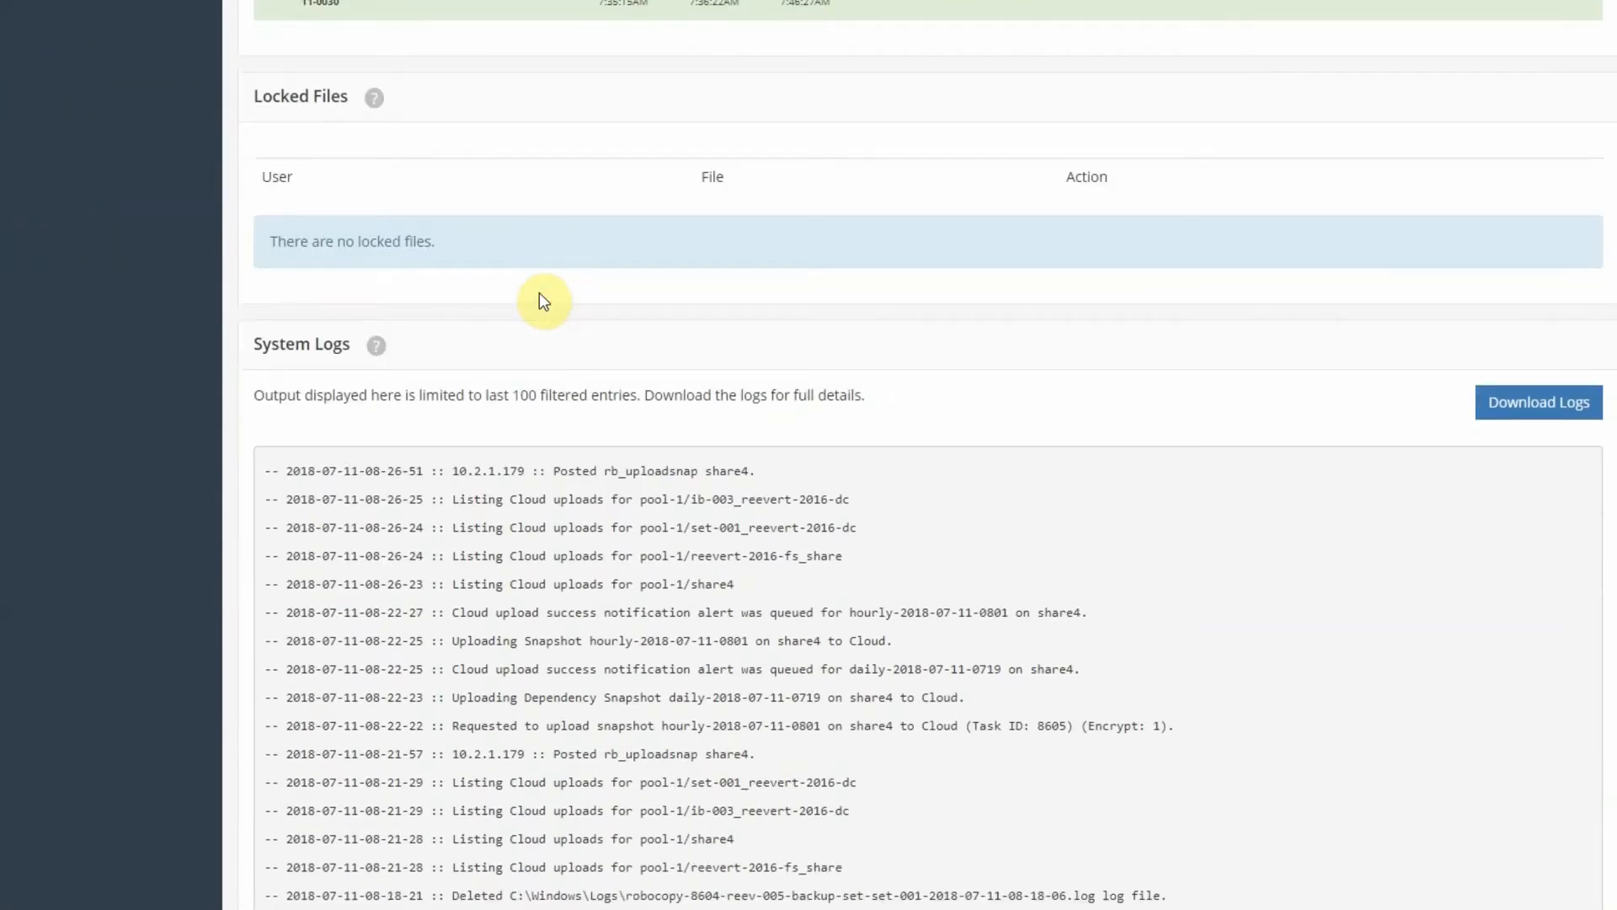
{"action": "scroll", "scroll_direction": "down", "scroll_amount": 3}
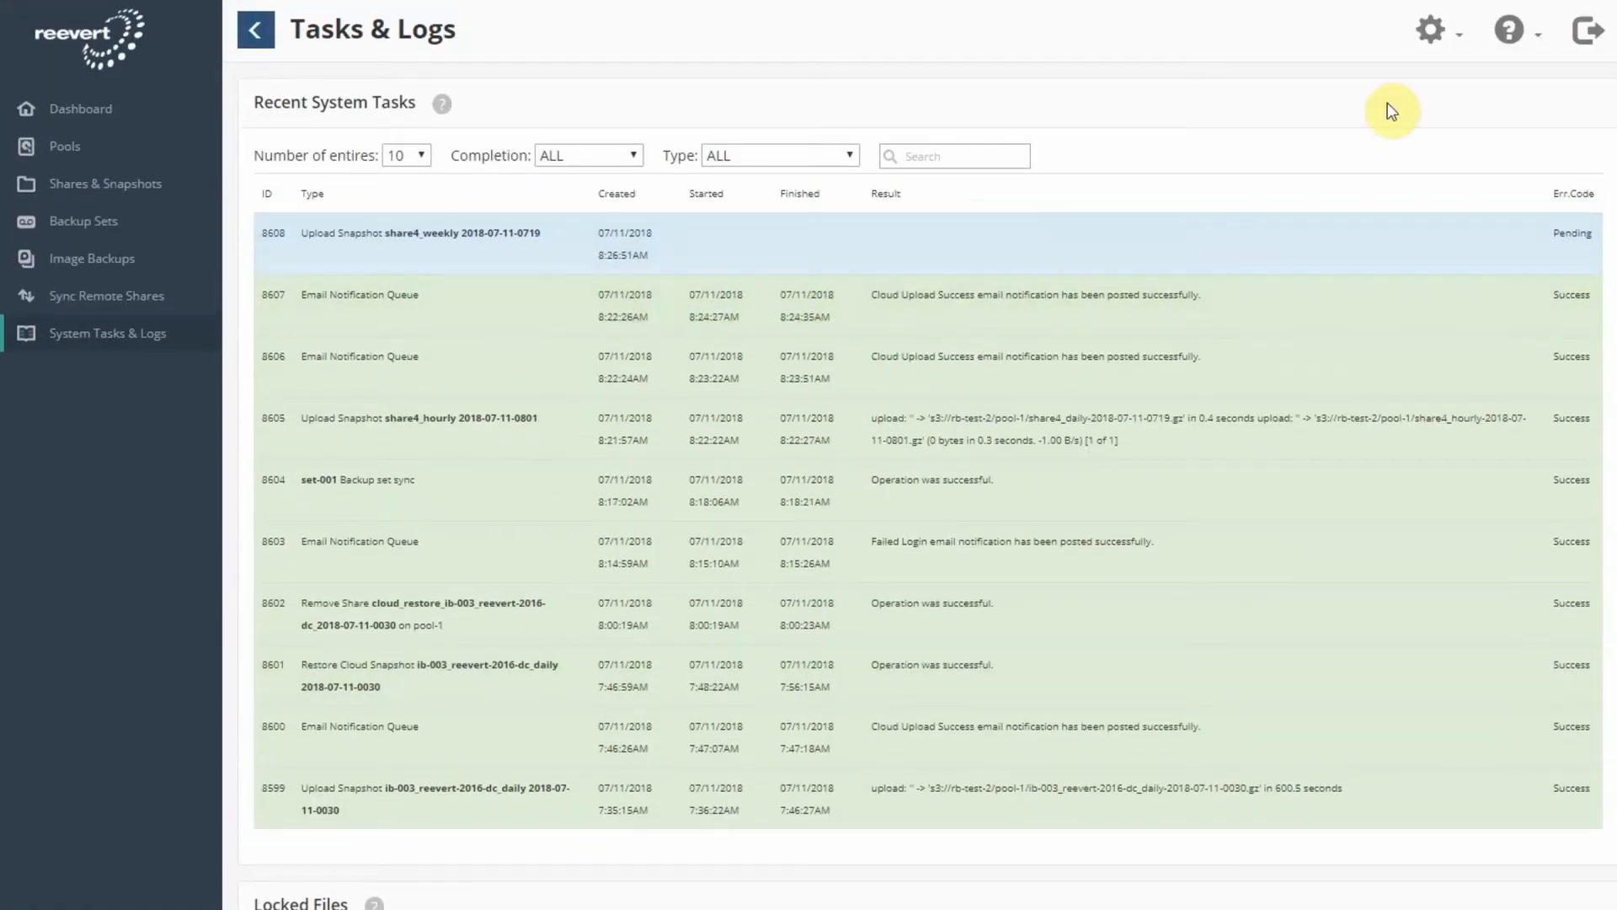
{"action": "mouse_move", "coordinate": [1366, 251]}
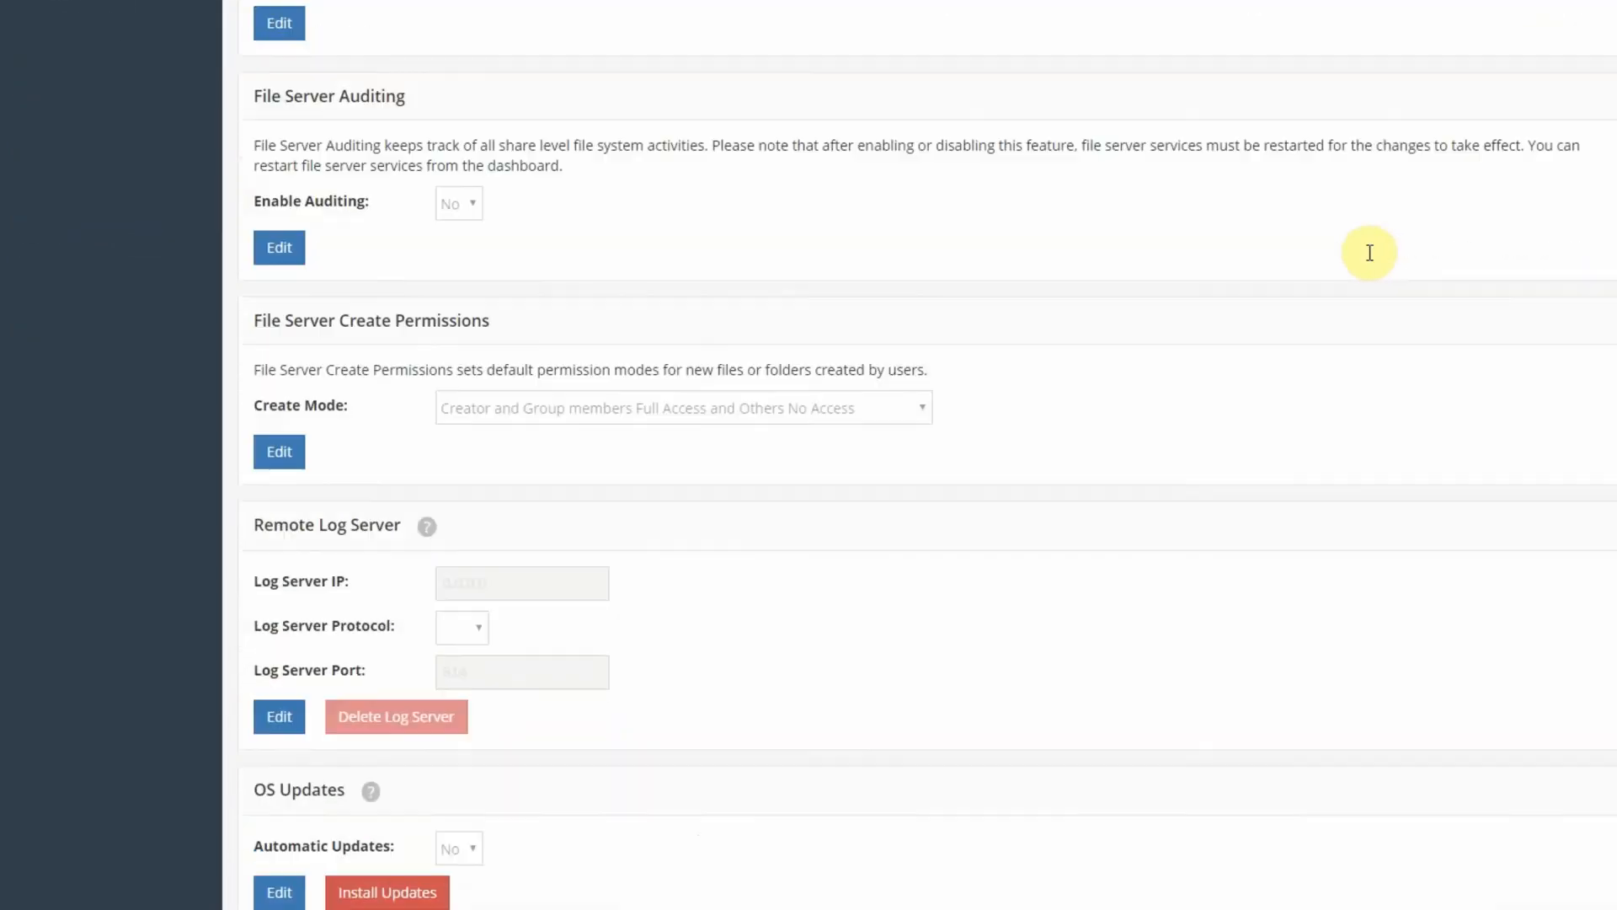
Scroll through the settings sections for firmware, SMB version, IP address and DNS servers
{"action": "scroll", "scroll_direction": "down", "scroll_amount": 3}
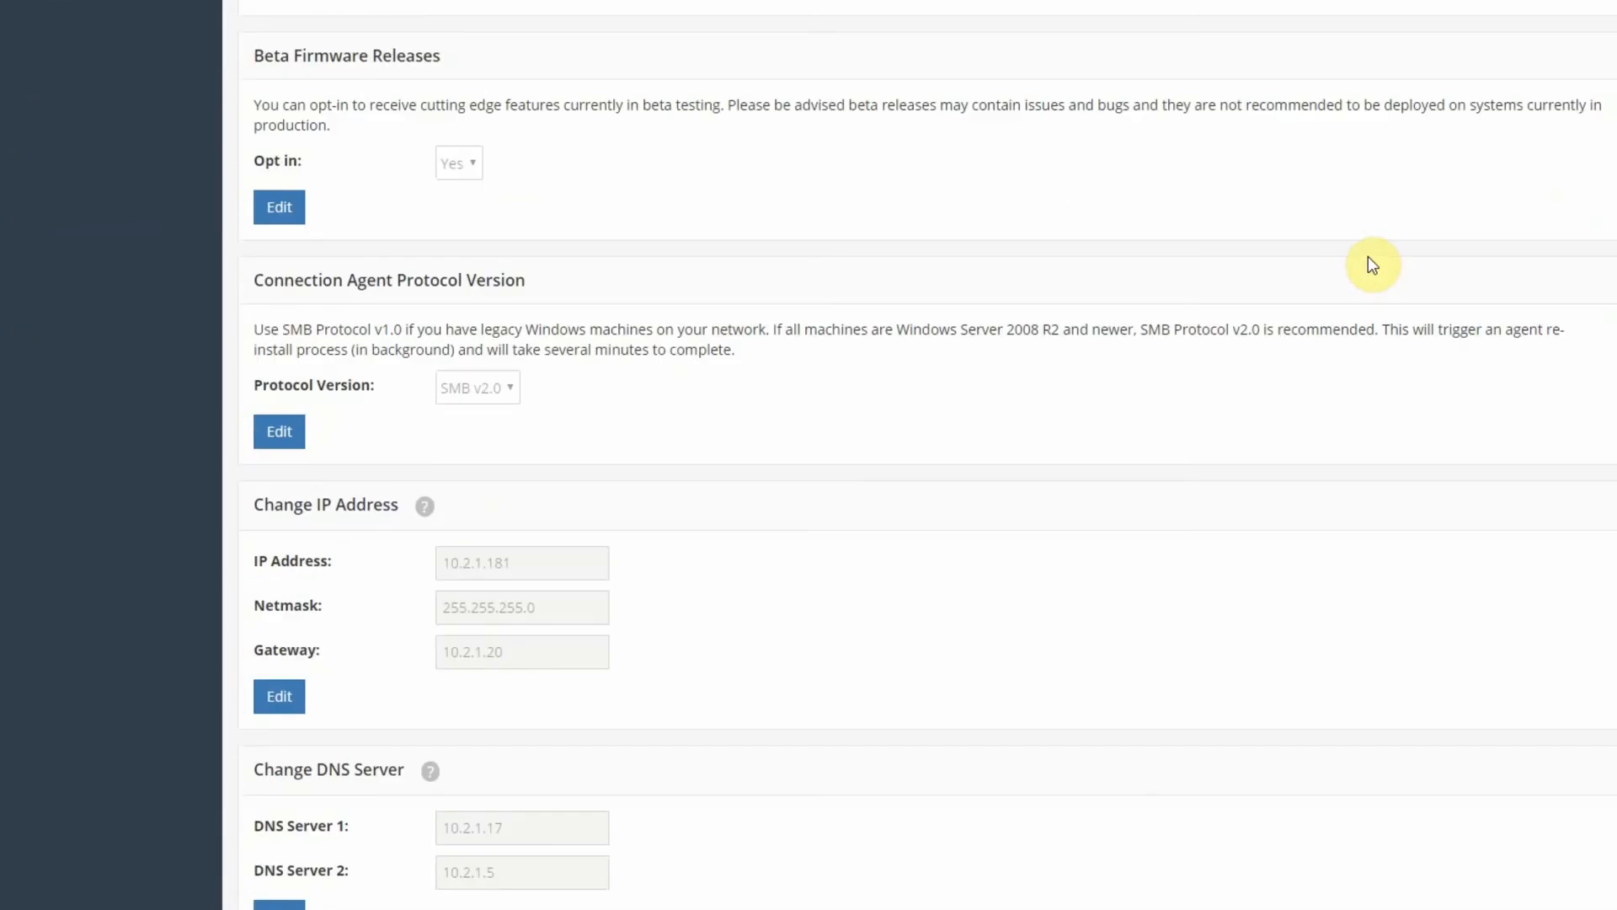